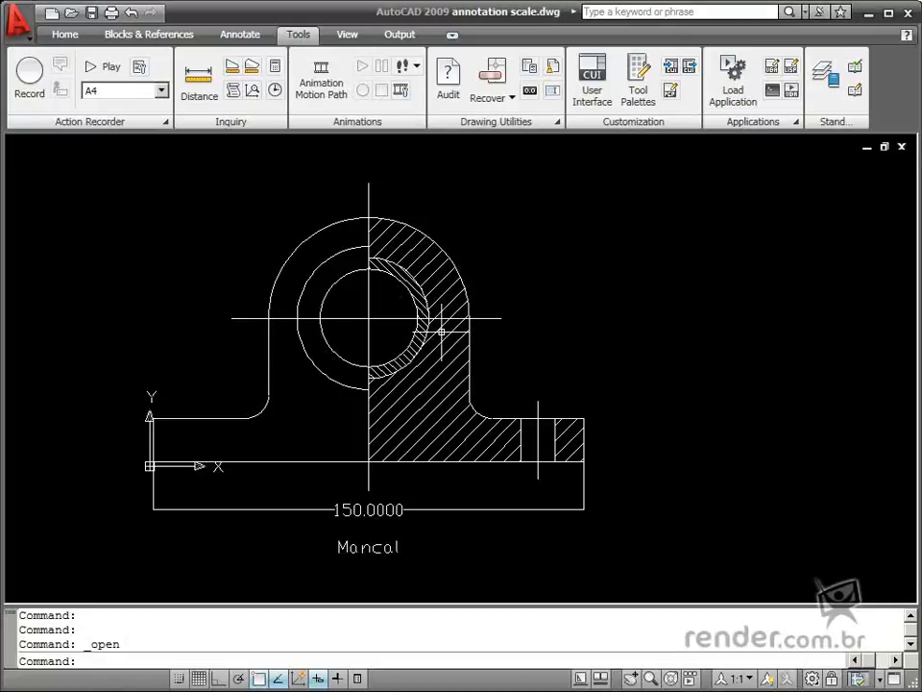
mouse_move(523, 266)
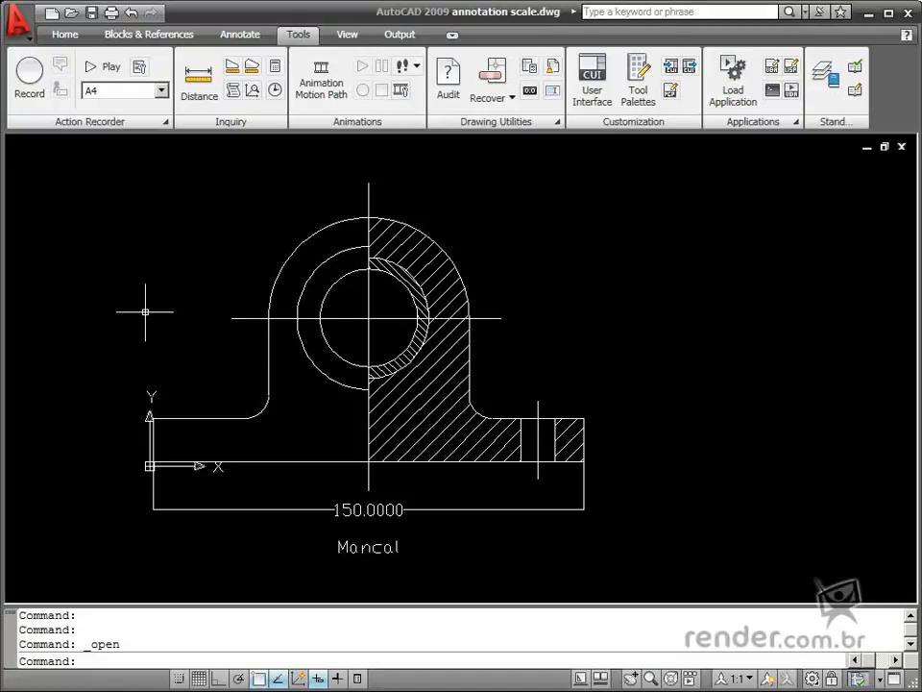
mouse_move(499, 175)
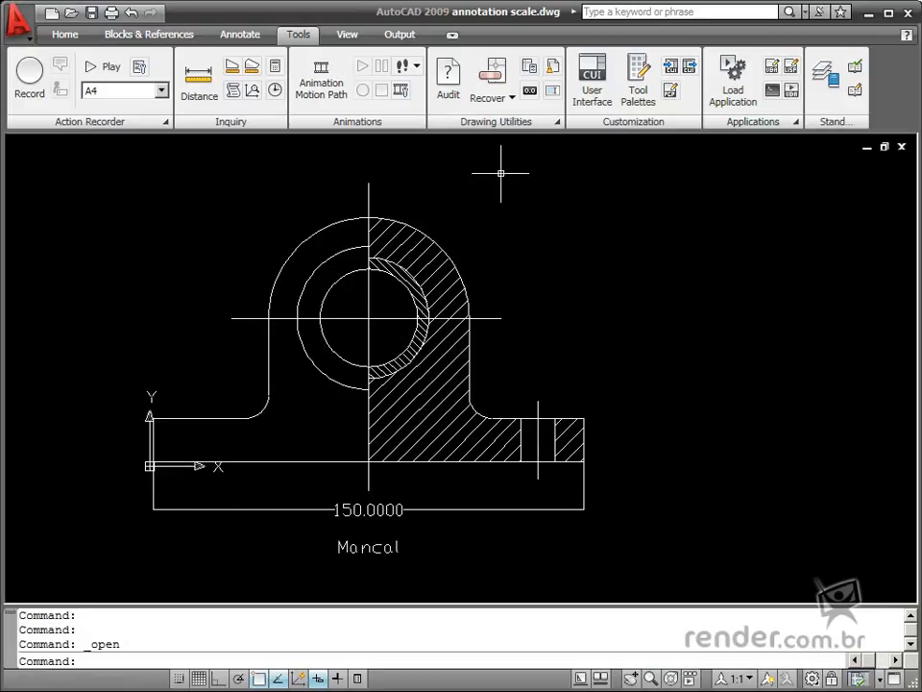
mouse_move(420, 253)
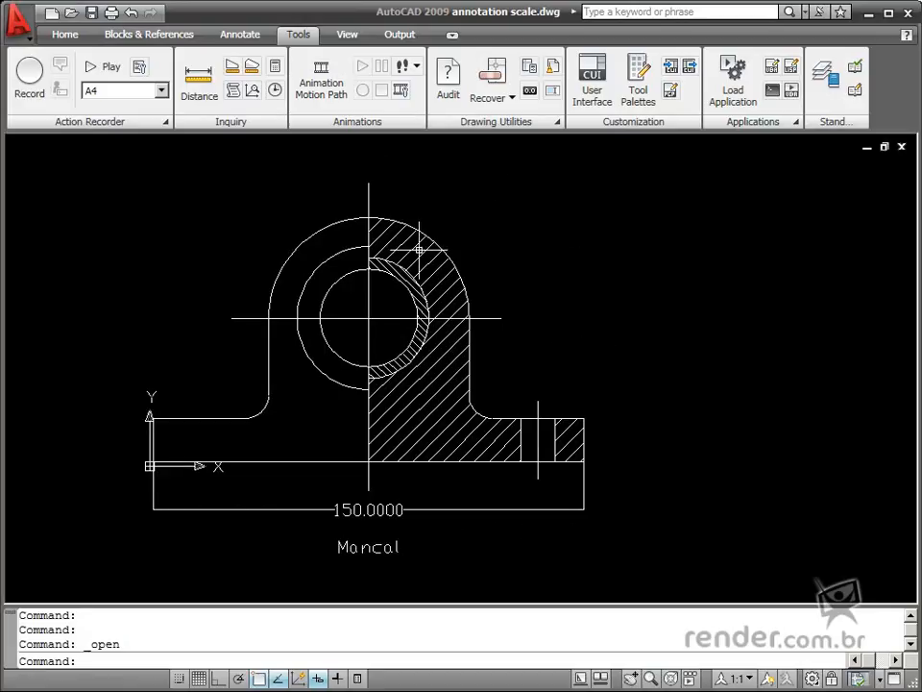
mouse_move(162, 226)
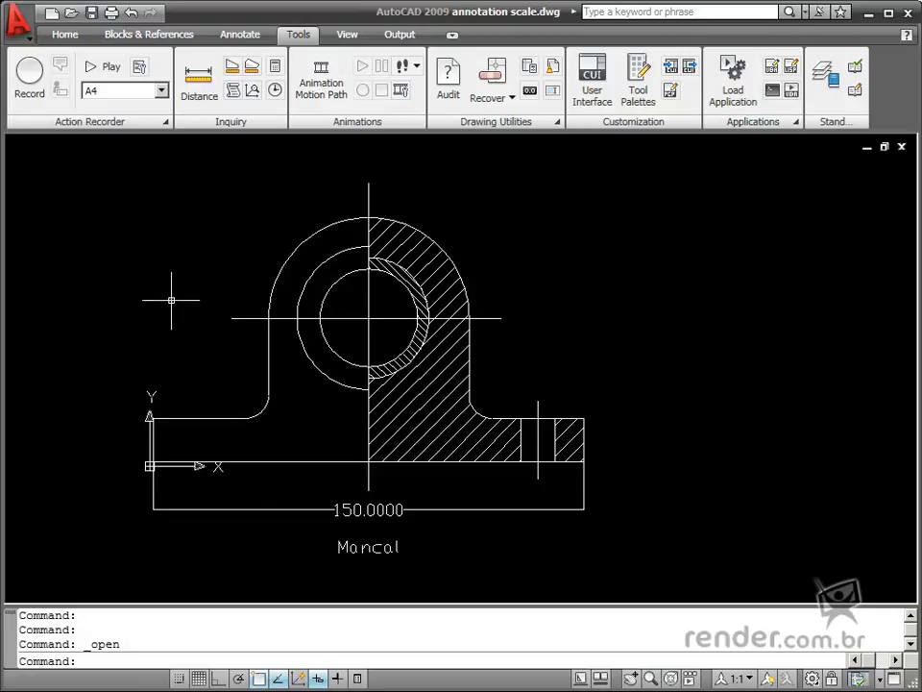
mouse_move(170, 340)
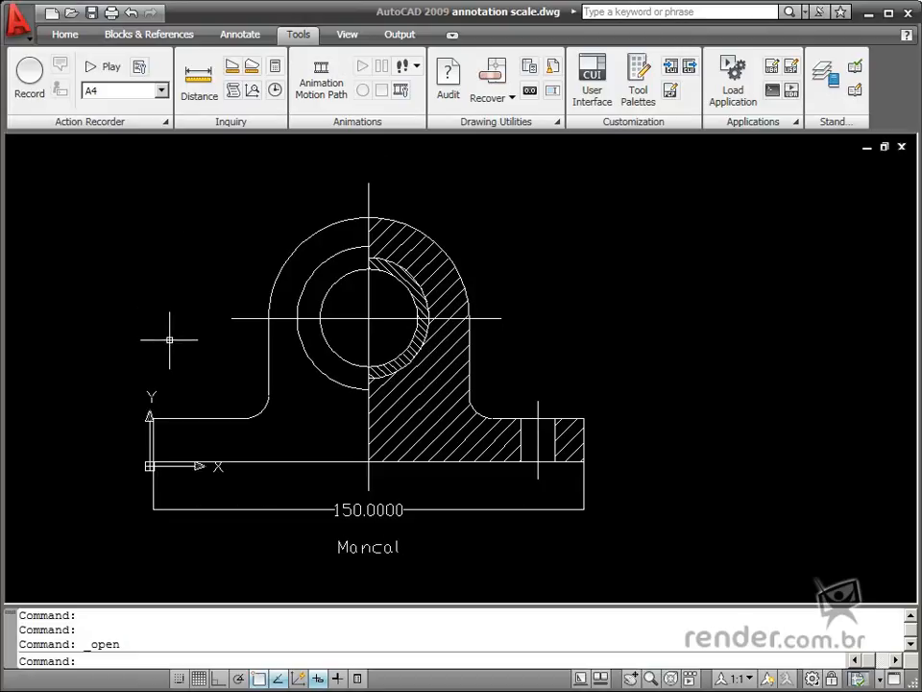
mouse_move(240, 320)
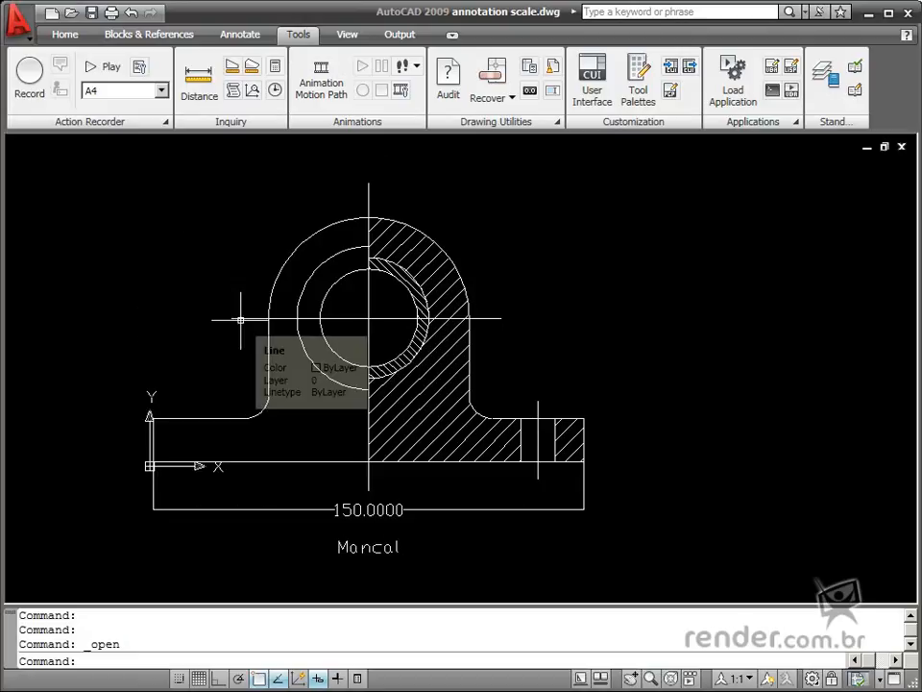
mouse_move(357, 334)
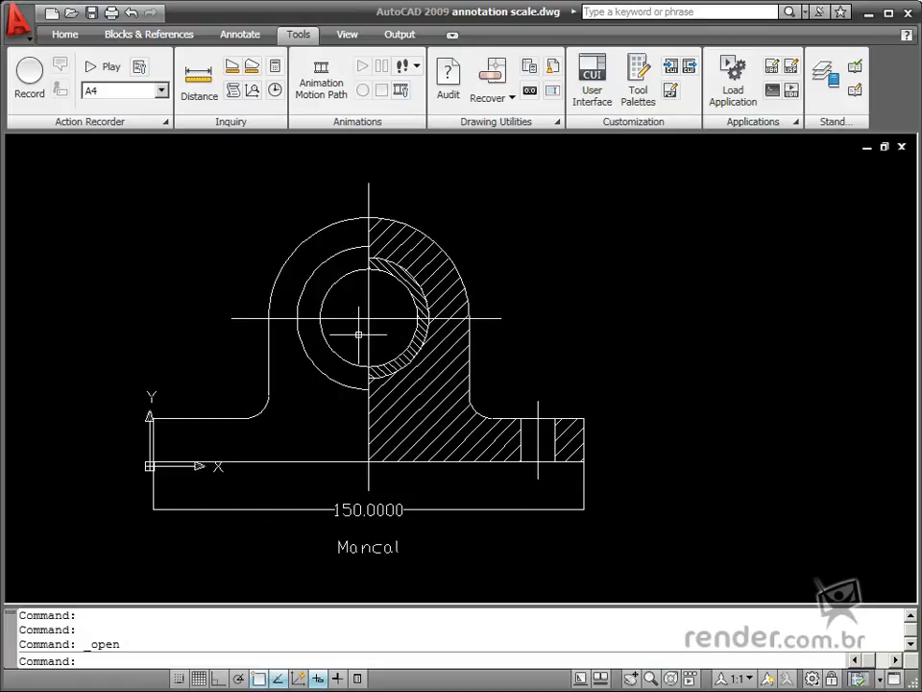
mouse_move(465, 147)
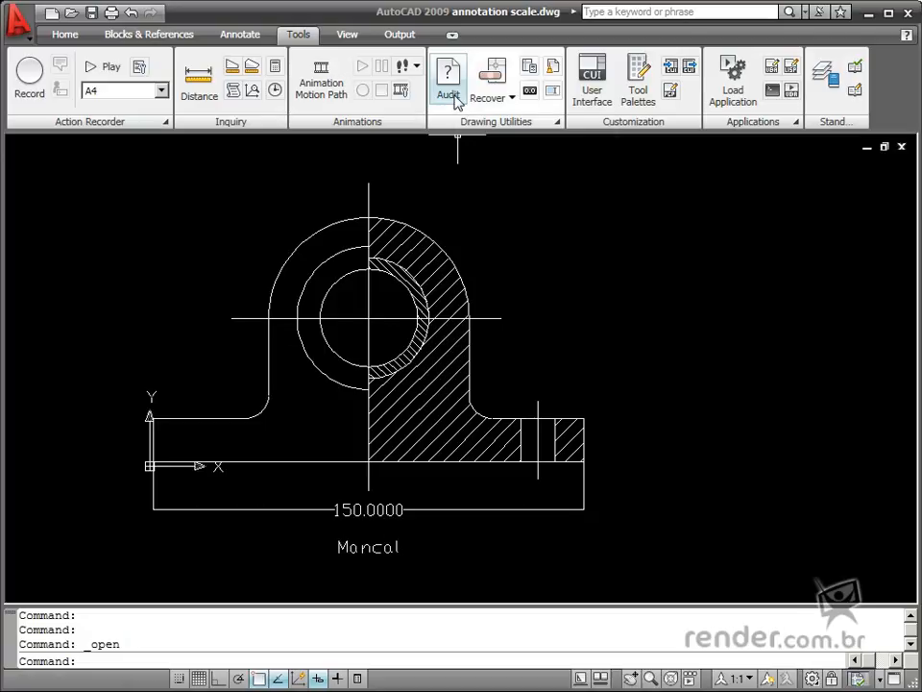
mouse_move(508, 96)
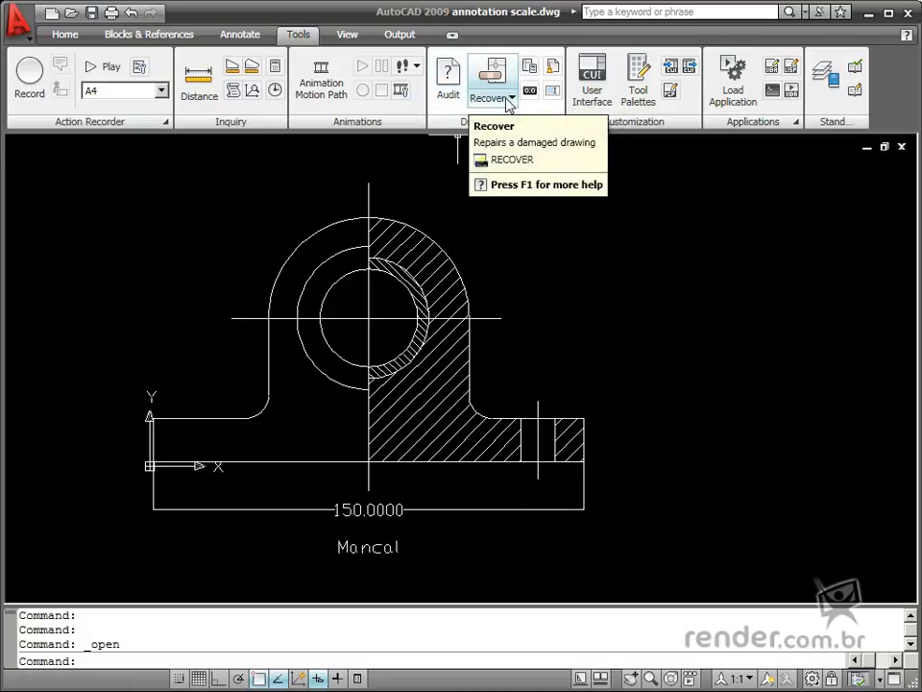
Audit the Mancal drawing with Yes to fixing errors; the report shows 0 found, 0 fixed
left_click(510, 98)
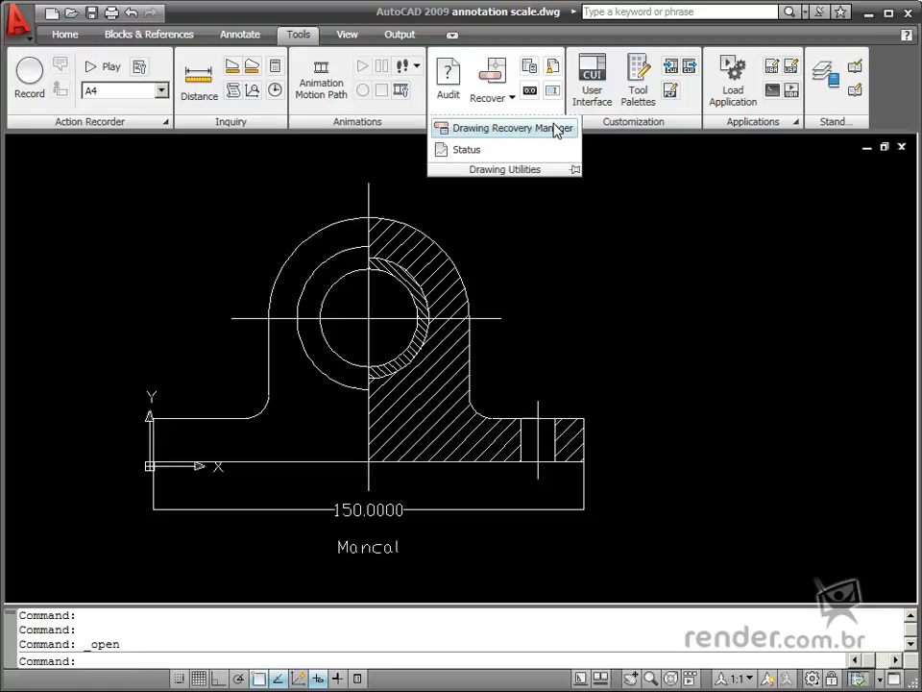
mouse_move(503, 127)
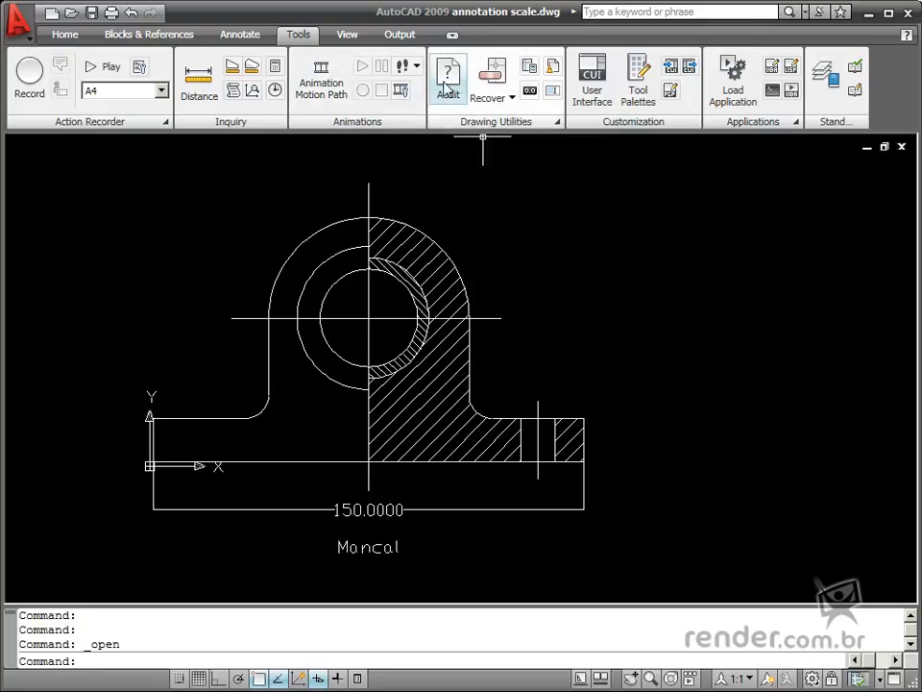
mouse_move(448, 75)
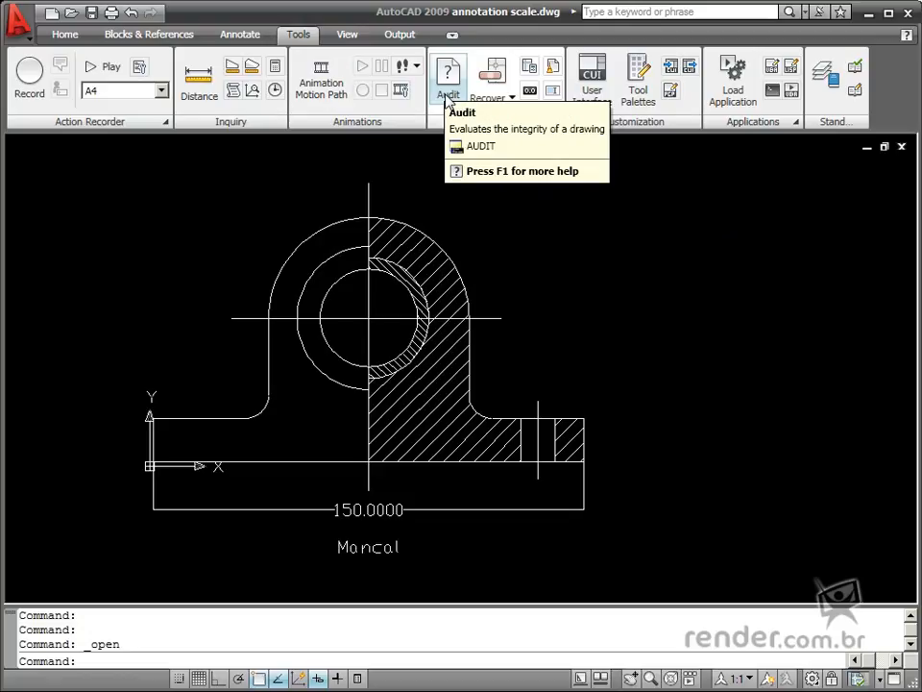
left_click(448, 77)
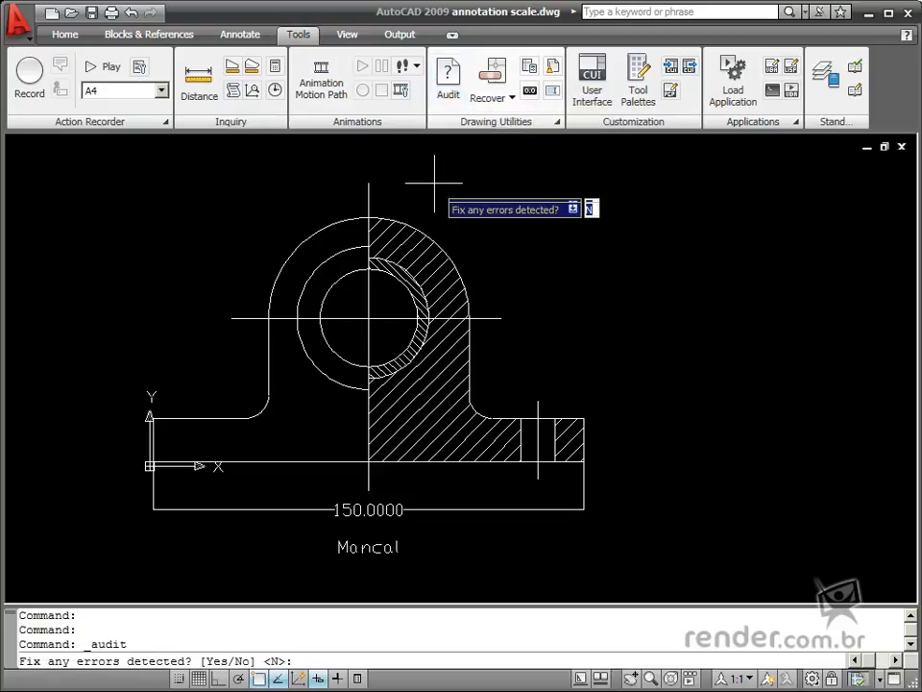
mouse_move(505, 245)
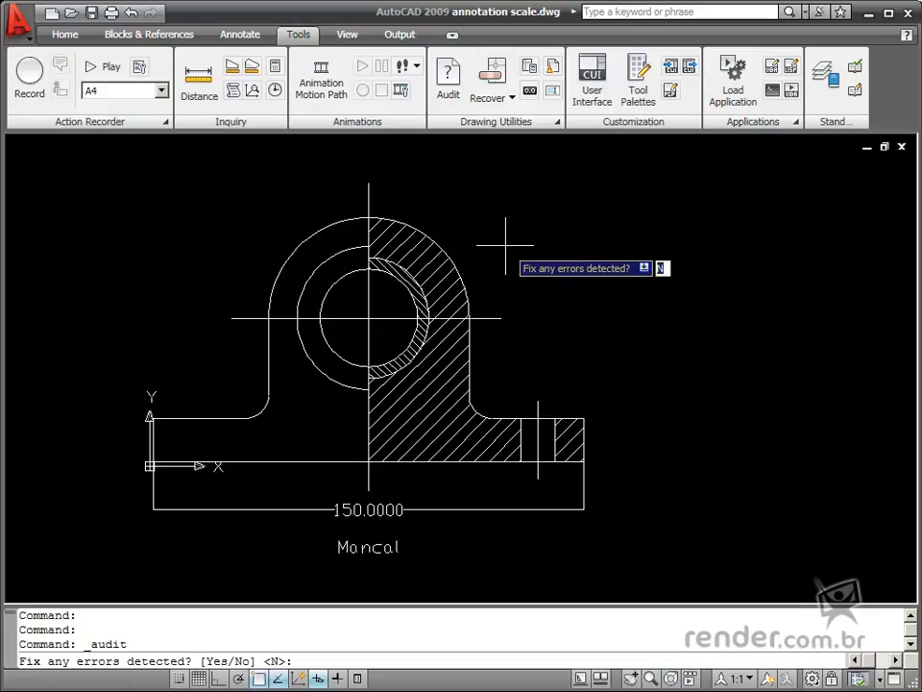
left_click(643, 268)
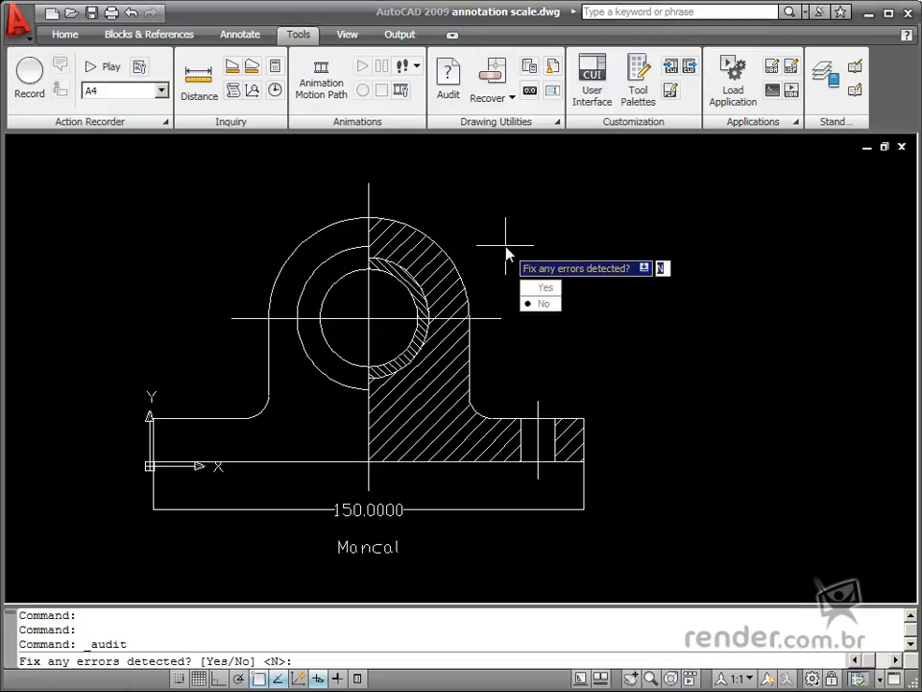
left_click(528, 287)
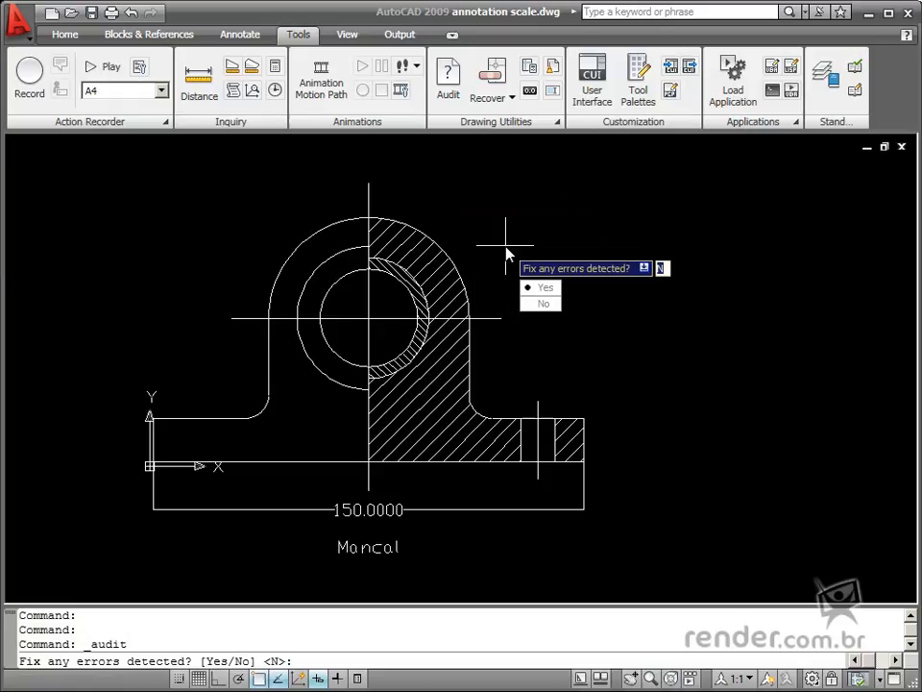
type("Y")
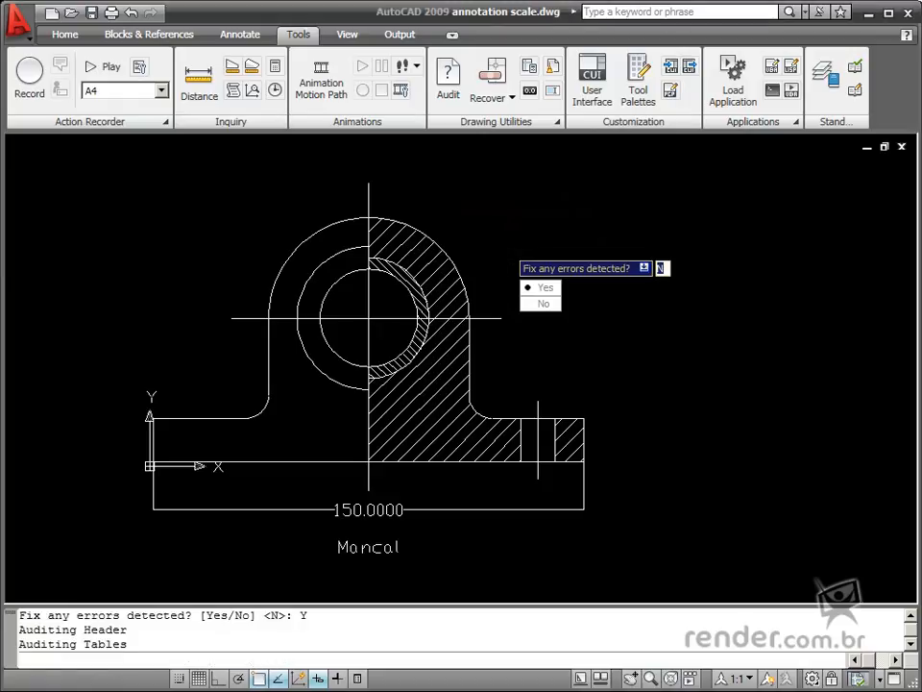
left_click(545, 286)
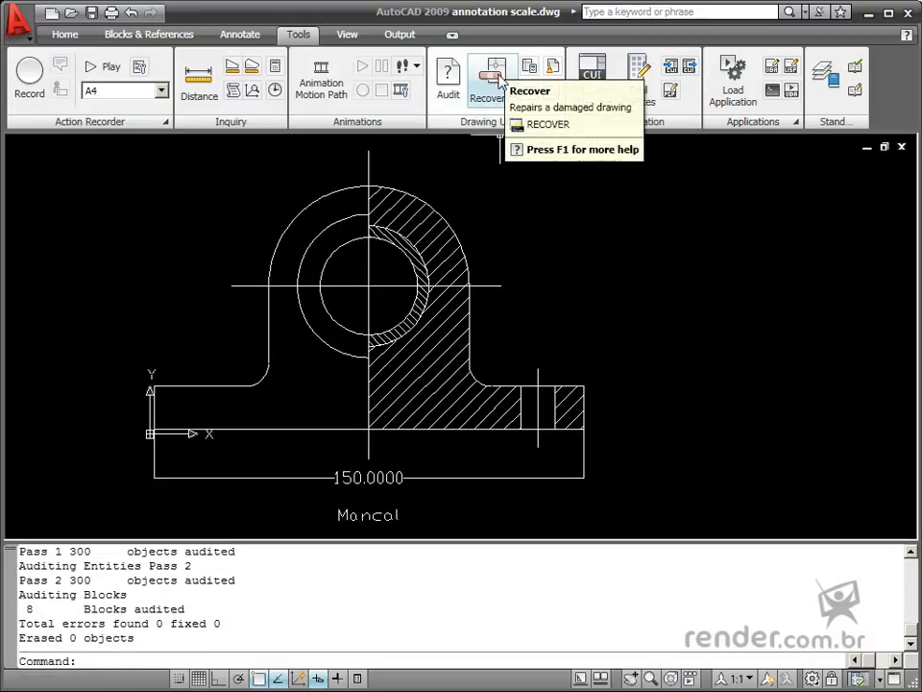
left_click(507, 99)
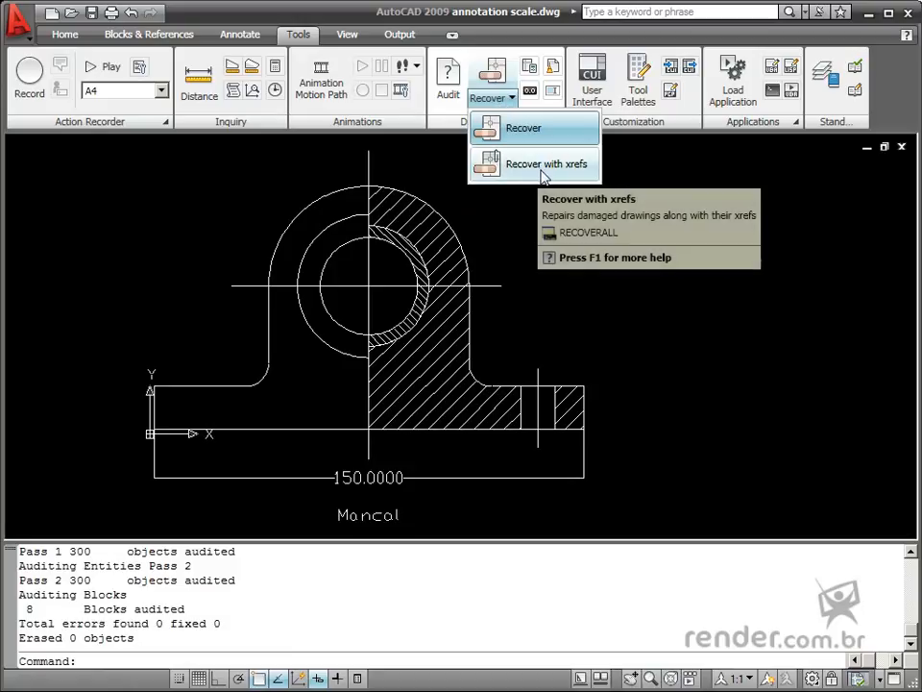
mouse_move(548, 171)
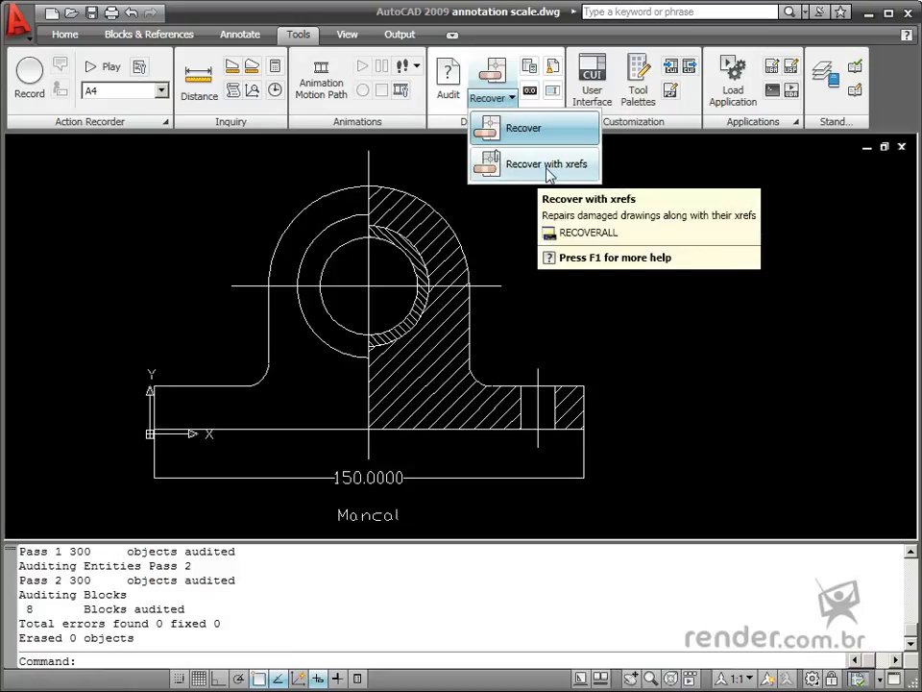
mouse_move(558, 128)
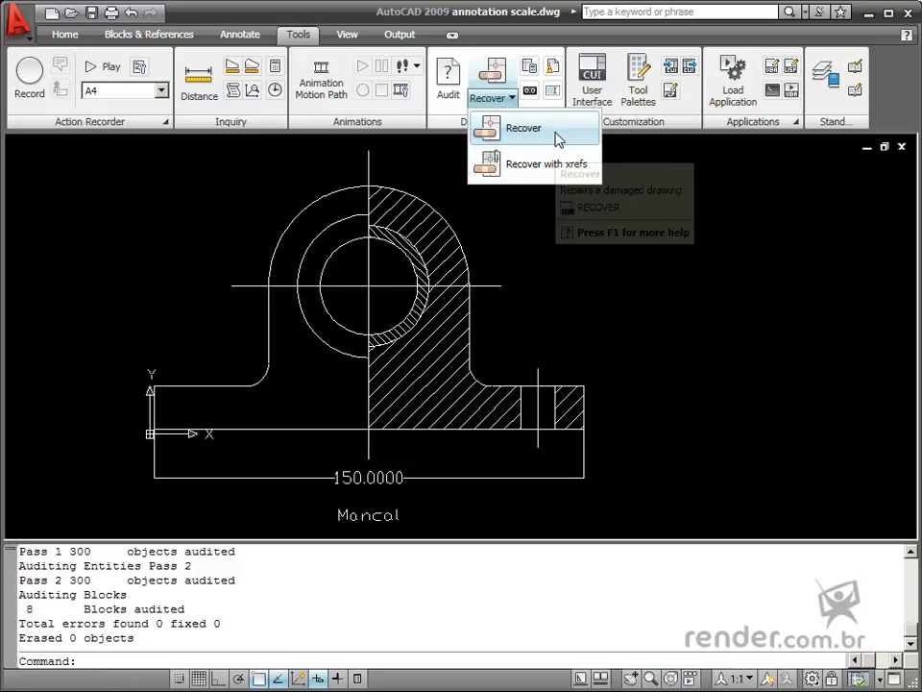
mouse_move(588, 134)
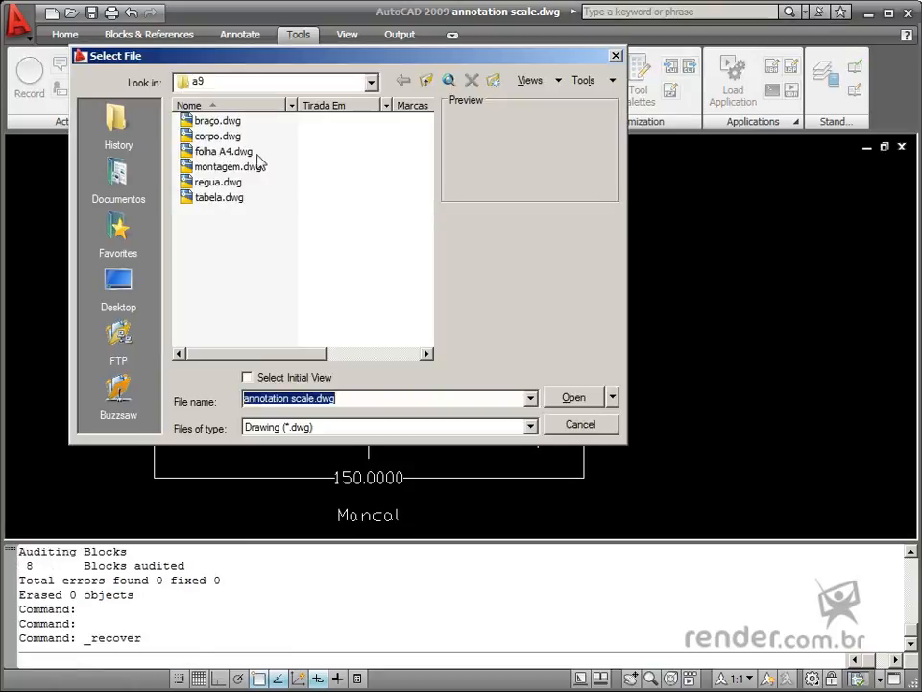
mouse_move(218, 120)
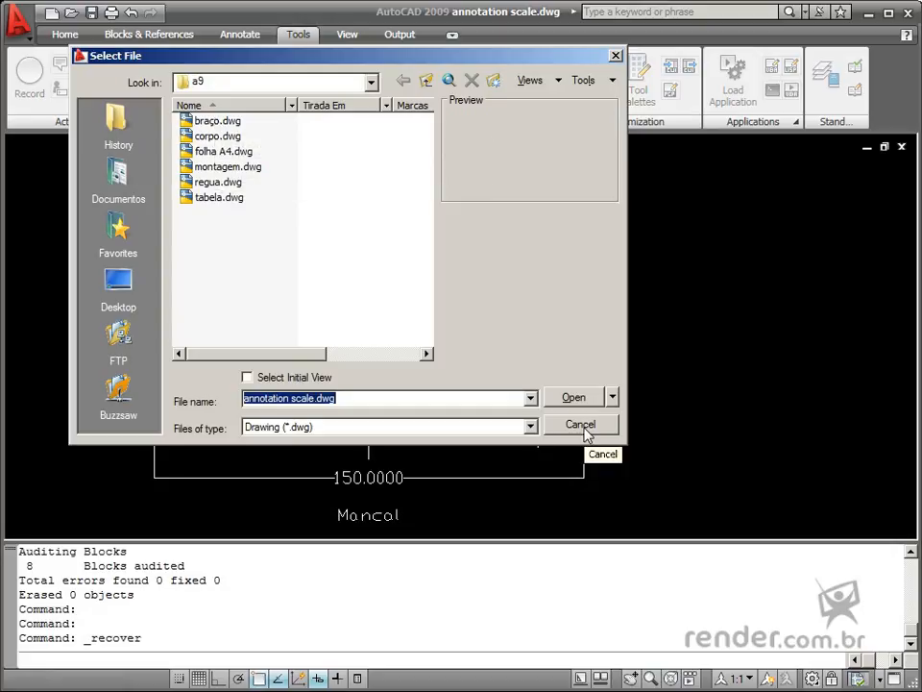
left_click(580, 423)
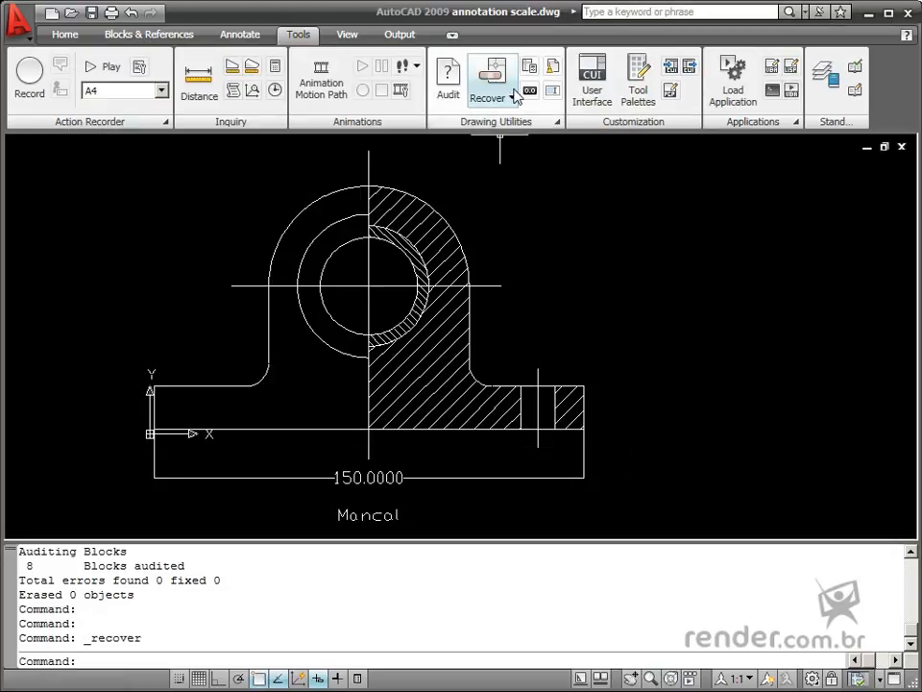
left_click(512, 98)
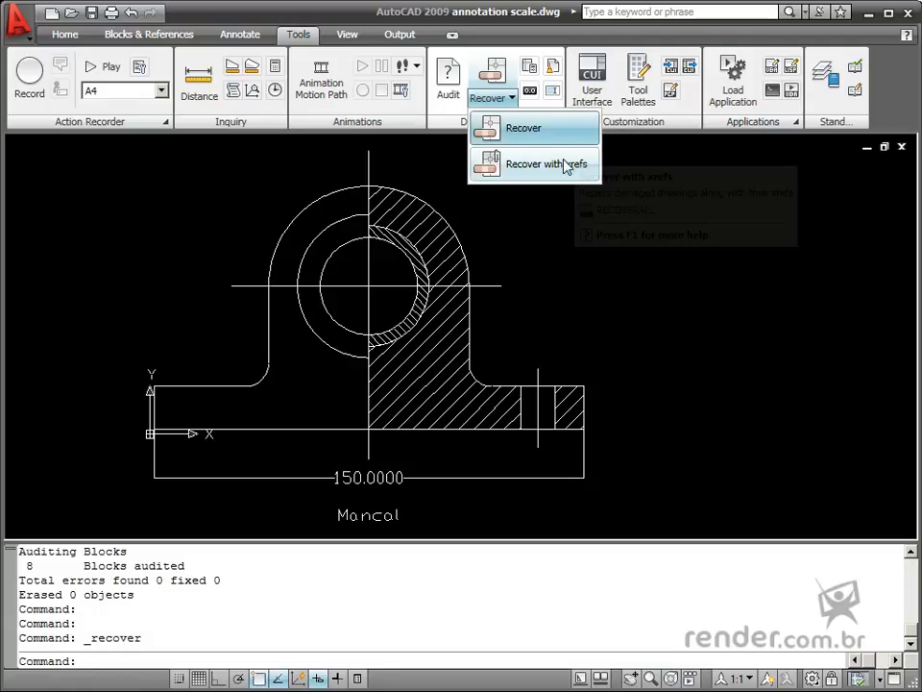
mouse_move(548, 163)
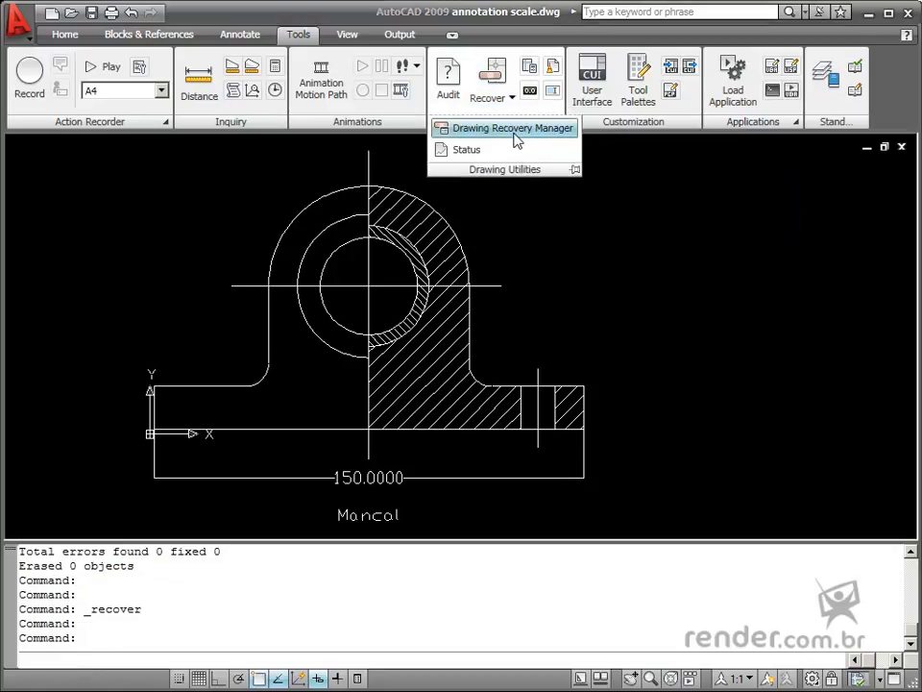
Expand the corpo folder in the Recovery Manager's Backup Files to reveal corpo.dwg
left_click(505, 128)
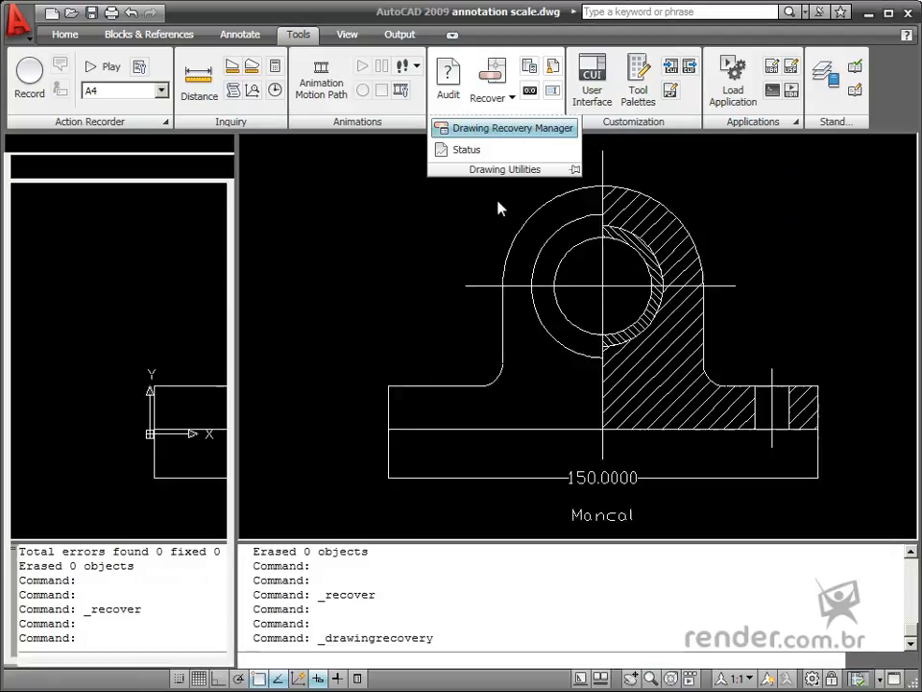
left_click(504, 128)
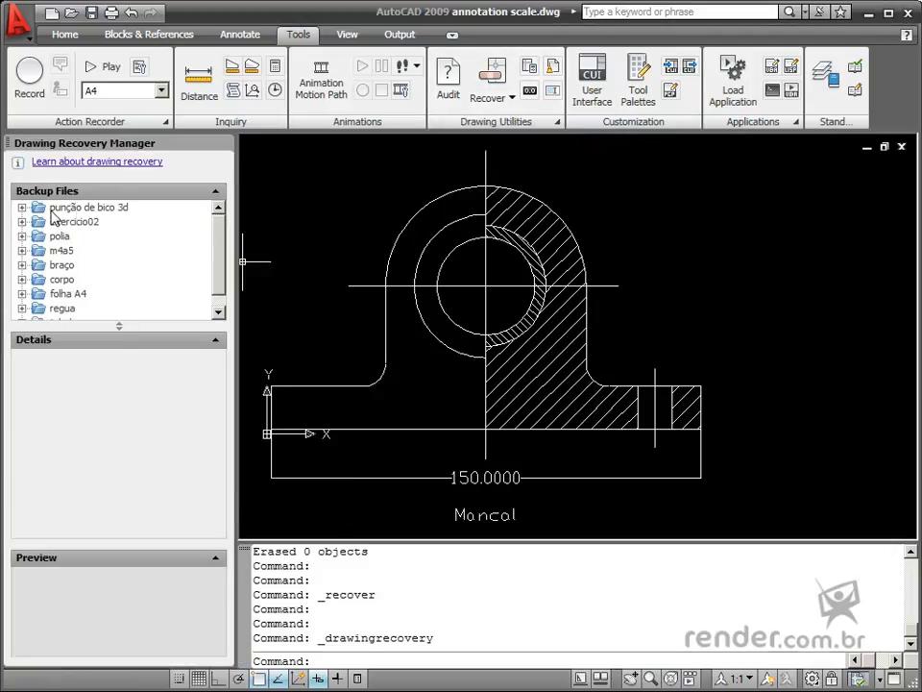
mouse_move(33, 291)
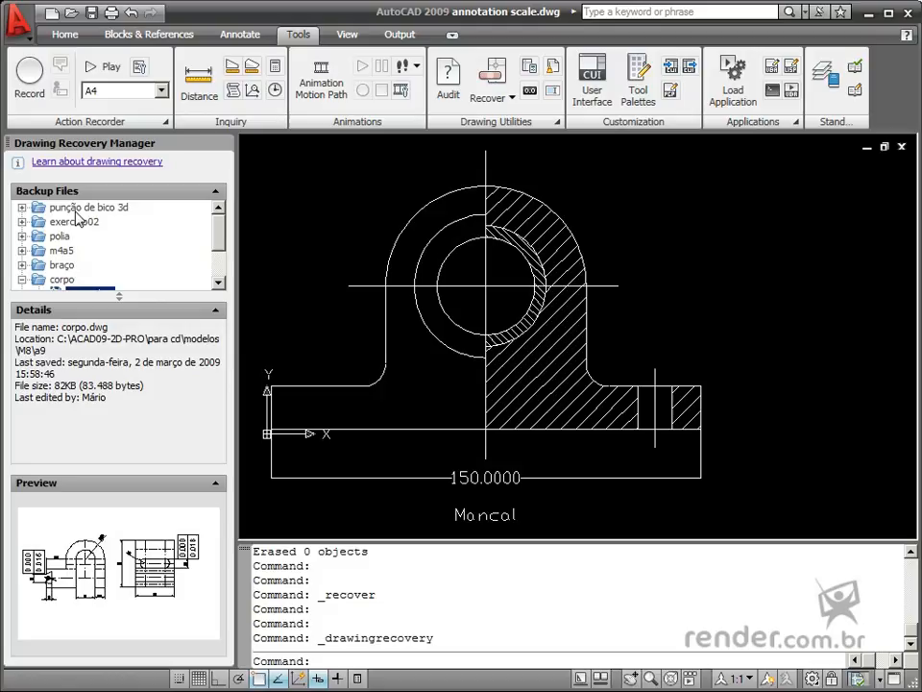
mouse_move(216, 240)
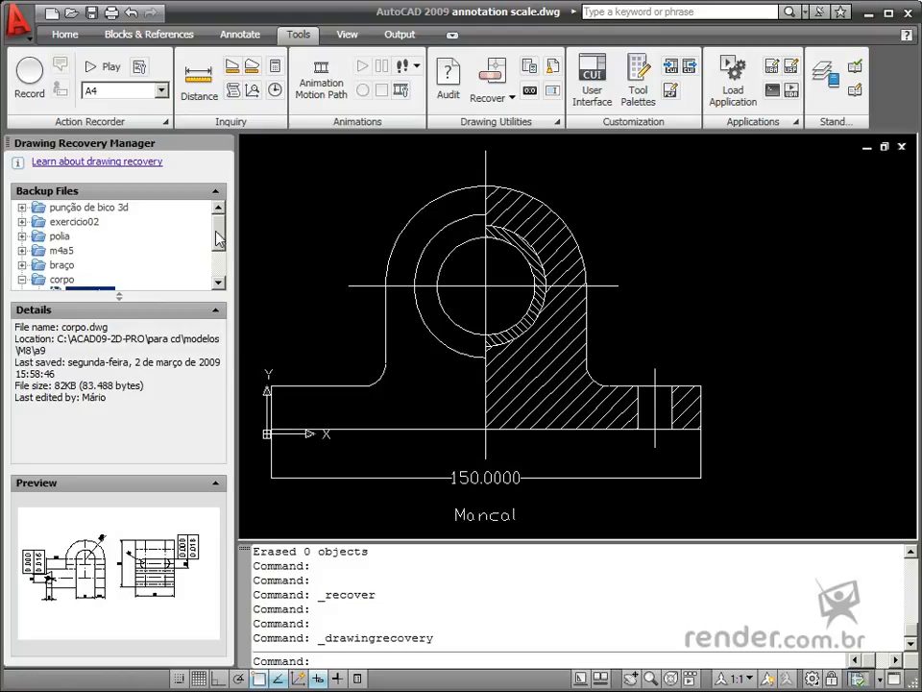
mouse_move(149, 221)
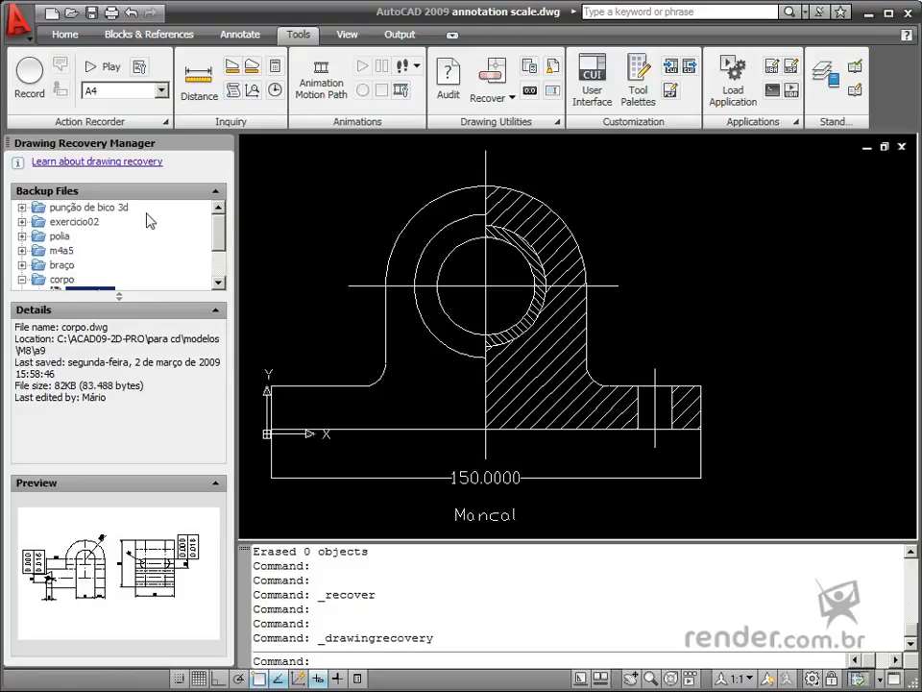
mouse_move(163, 252)
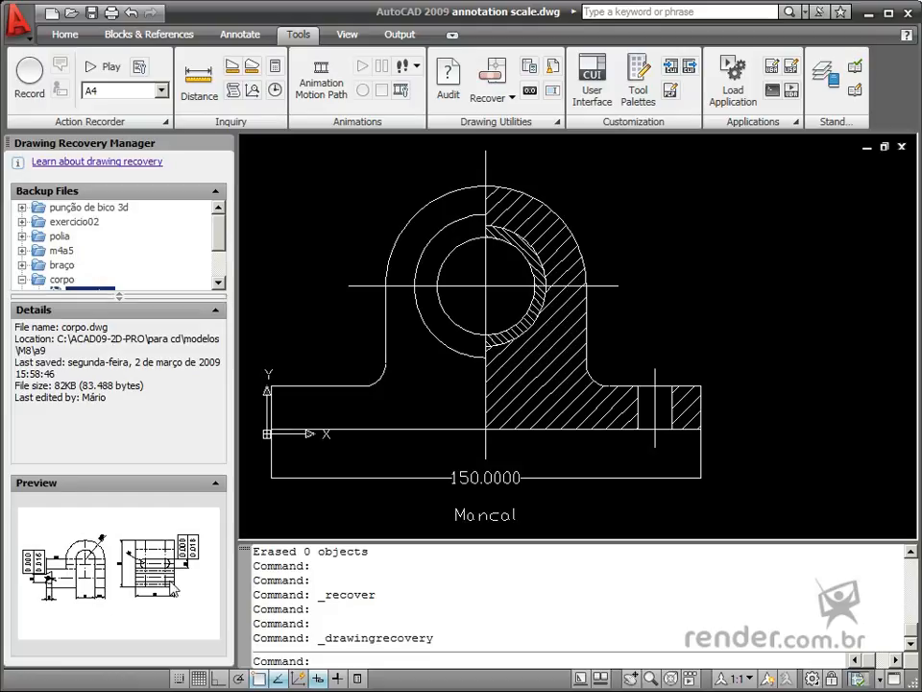
mouse_move(205, 565)
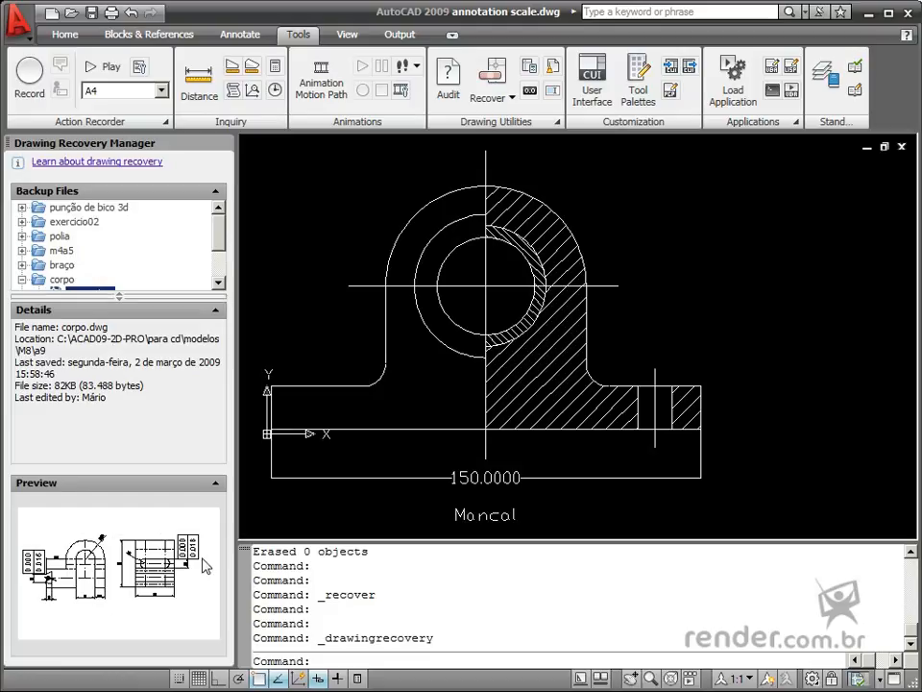
mouse_move(183, 348)
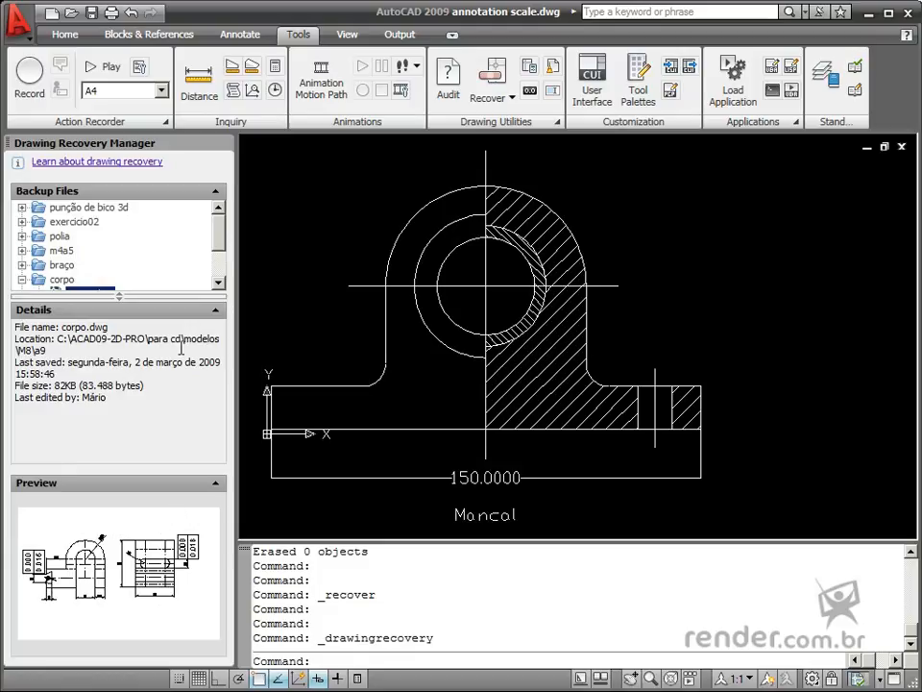
mouse_move(161, 325)
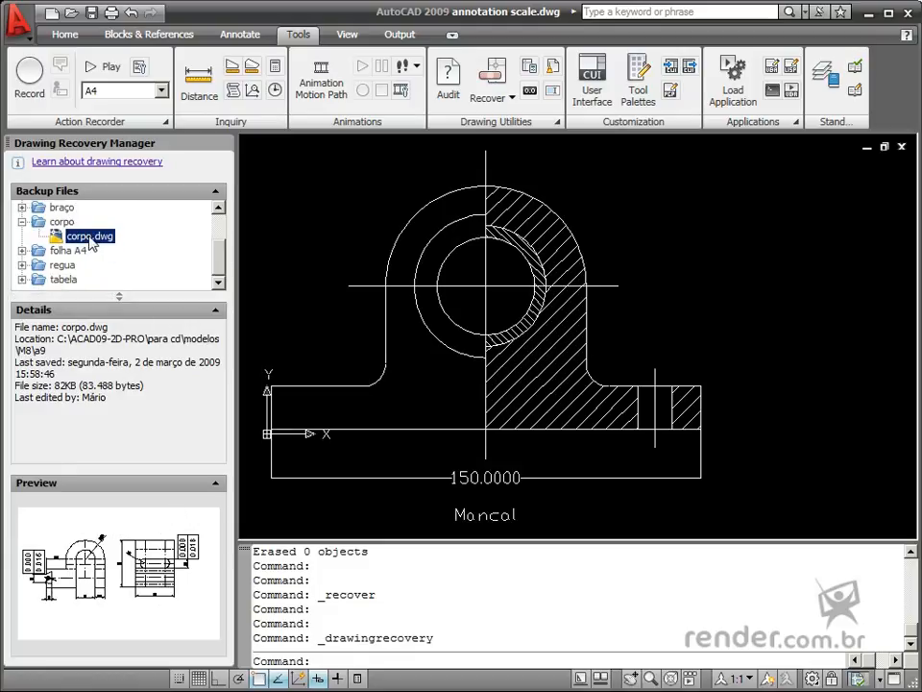
Open the corpo.dwg backup from the Backup Files list
double_click(88, 236)
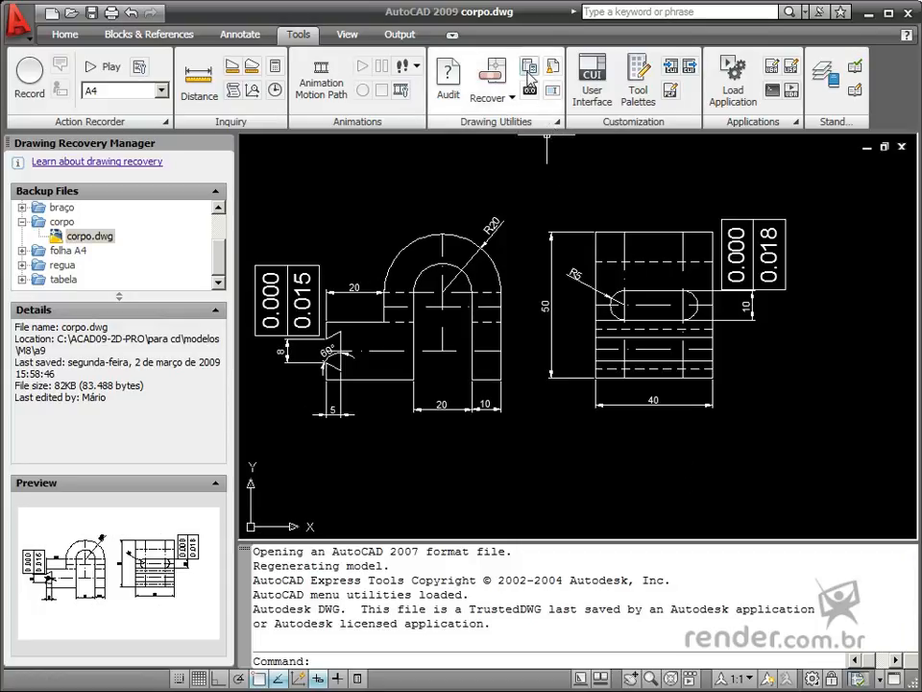
mouse_move(528, 75)
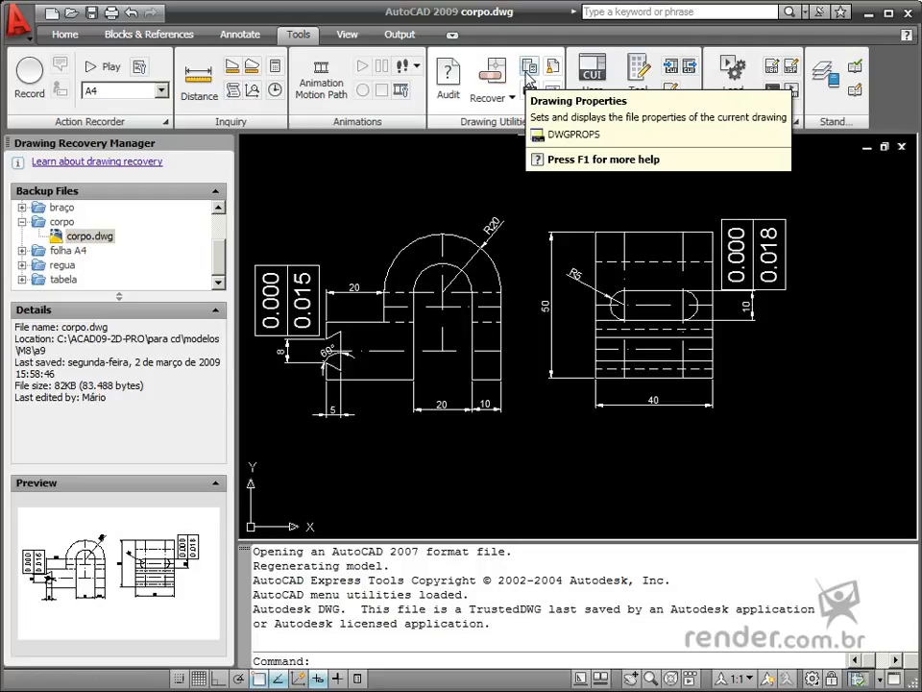
mouse_move(553, 67)
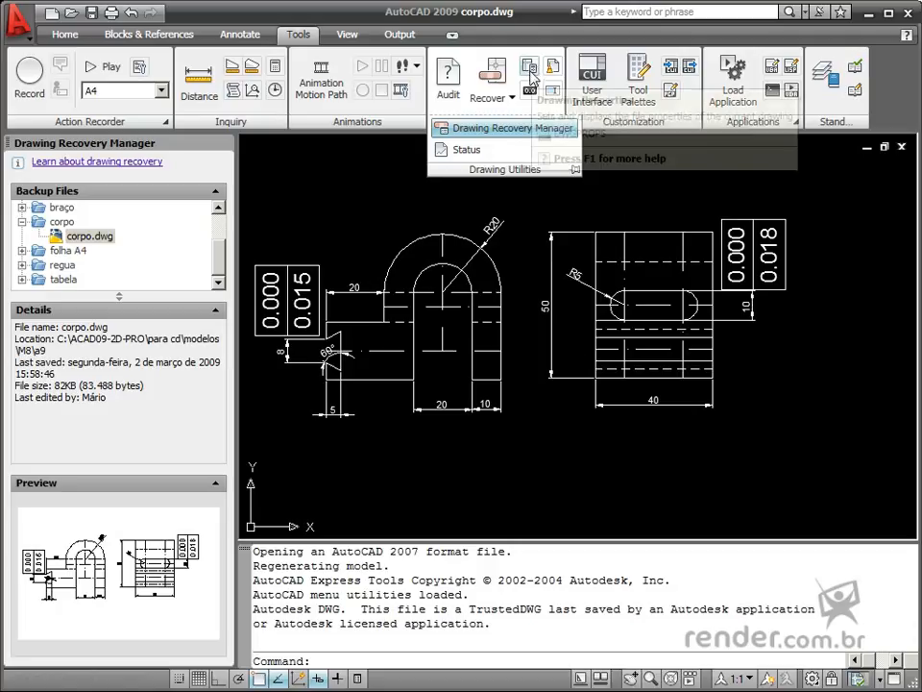
mouse_move(530, 75)
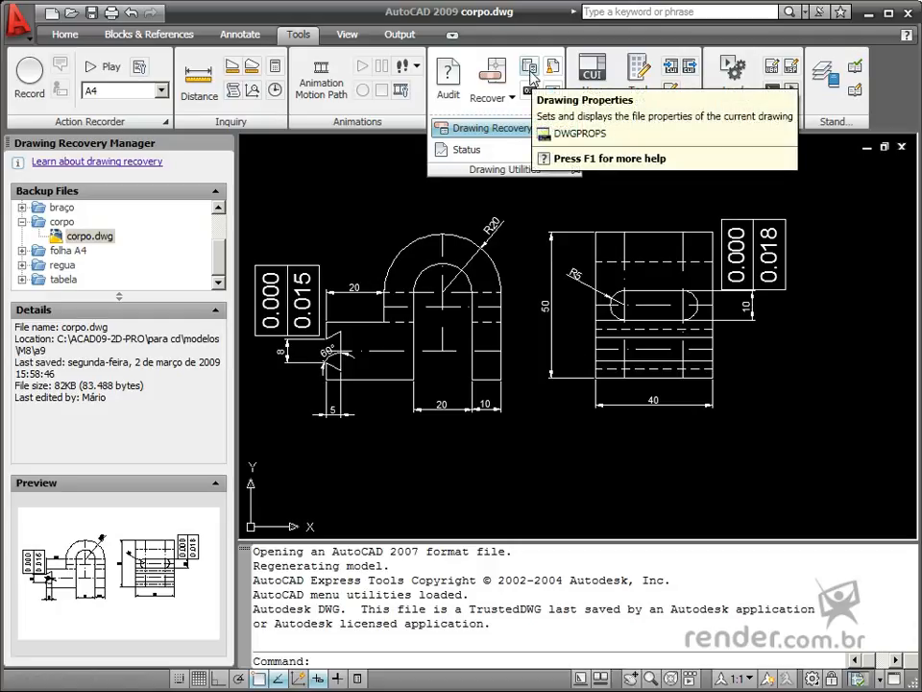
Review corpo.dwg's Drawing Properties on the Statistics, Custom, General and Summary pages
left_click(529, 72)
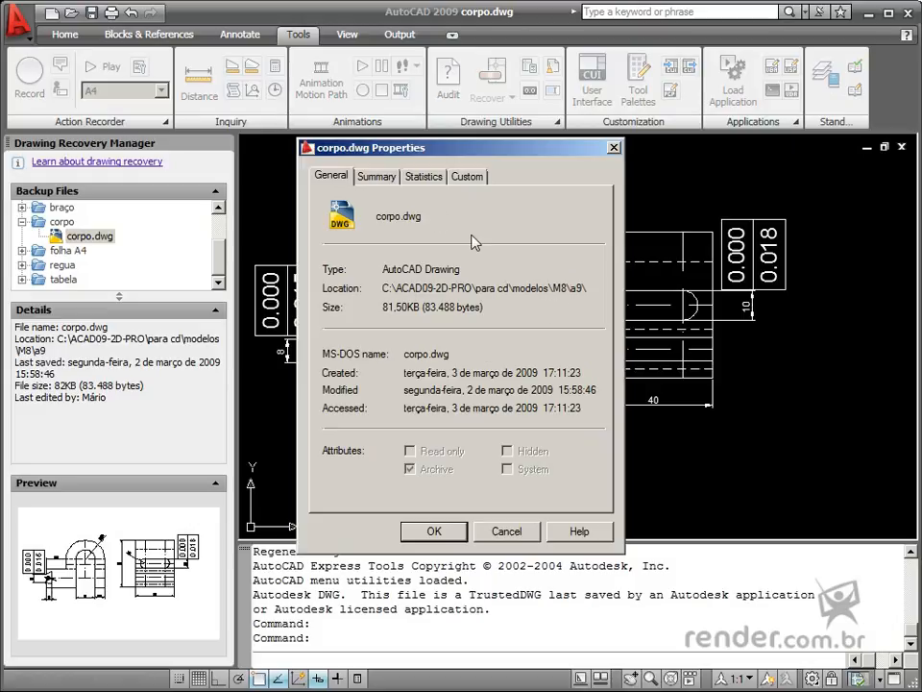
left_click(424, 176)
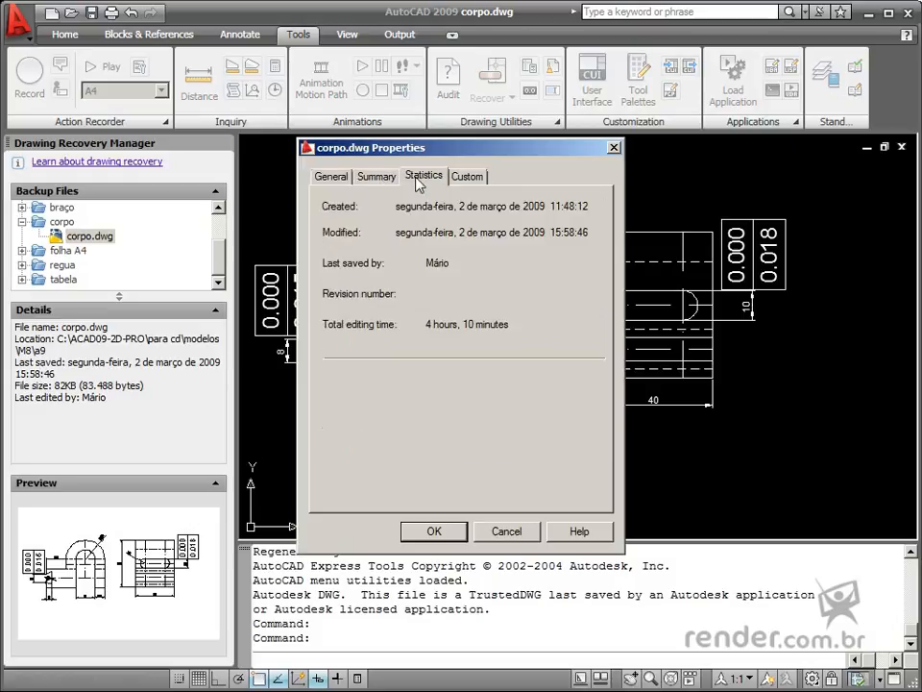
left_click(467, 176)
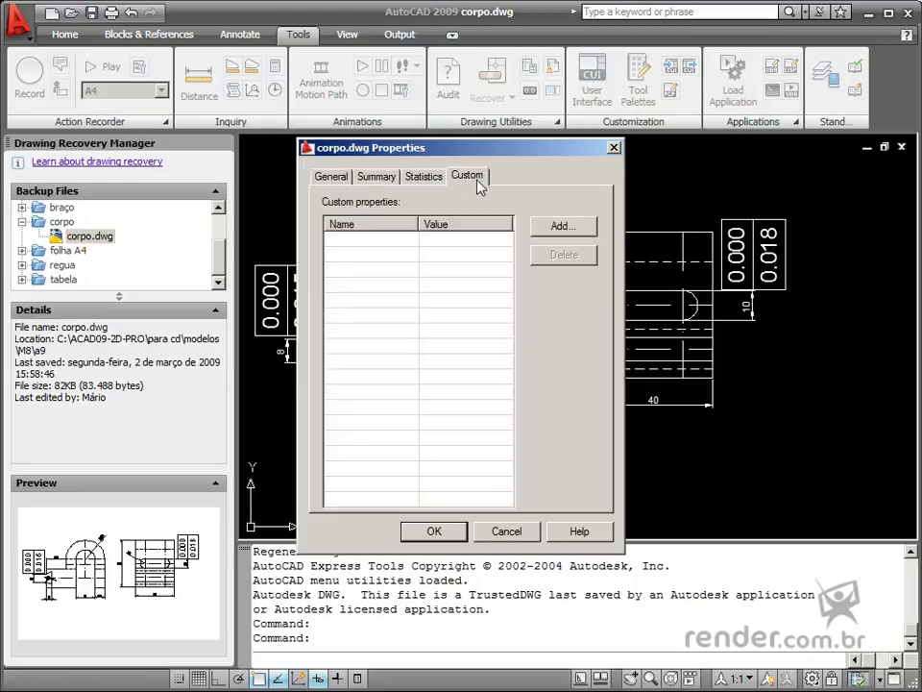
left_click(331, 176)
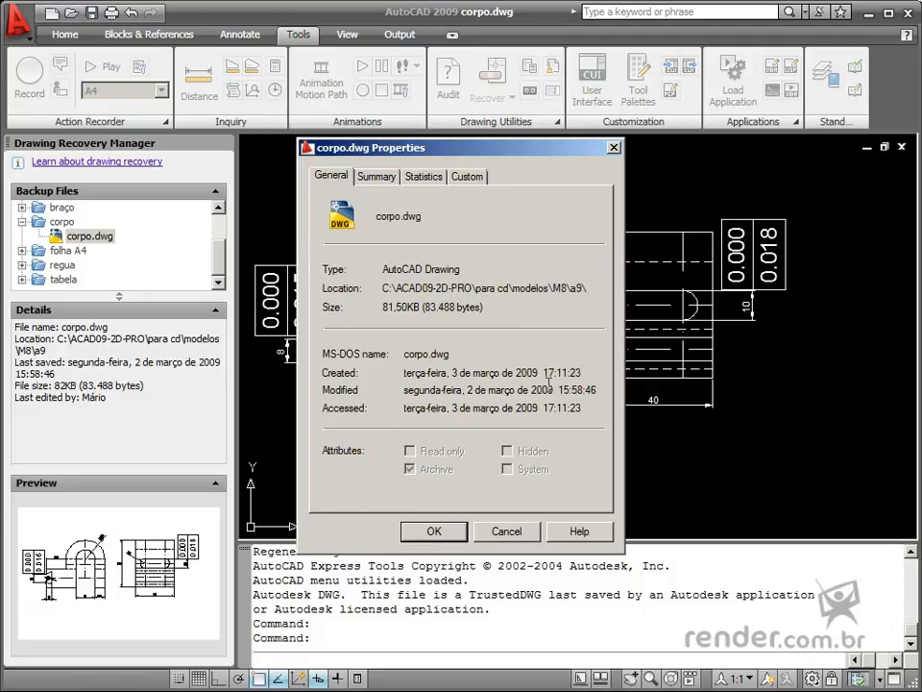
mouse_move(604, 177)
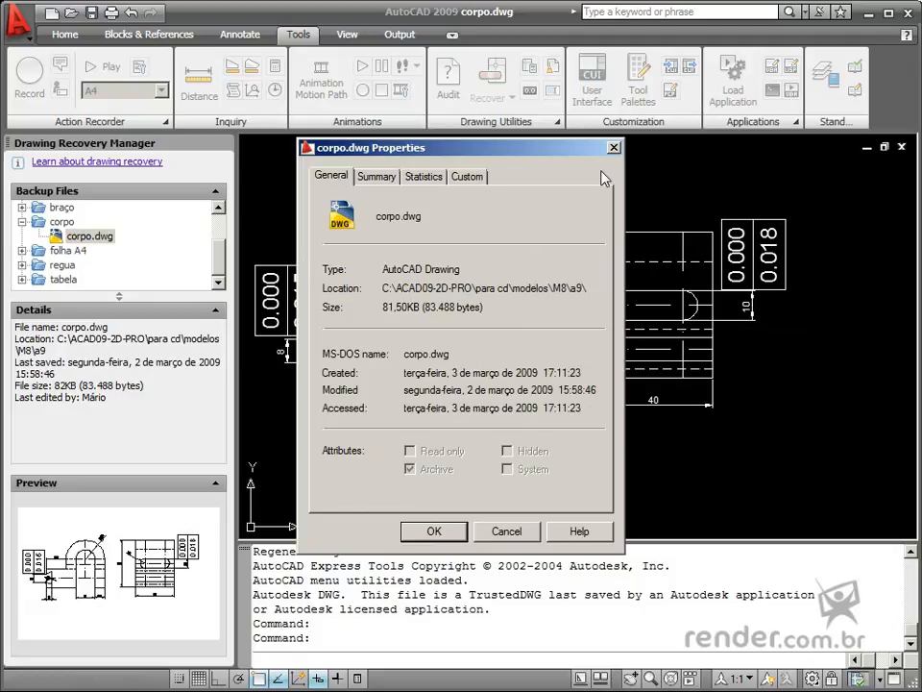
left_click(375, 176)
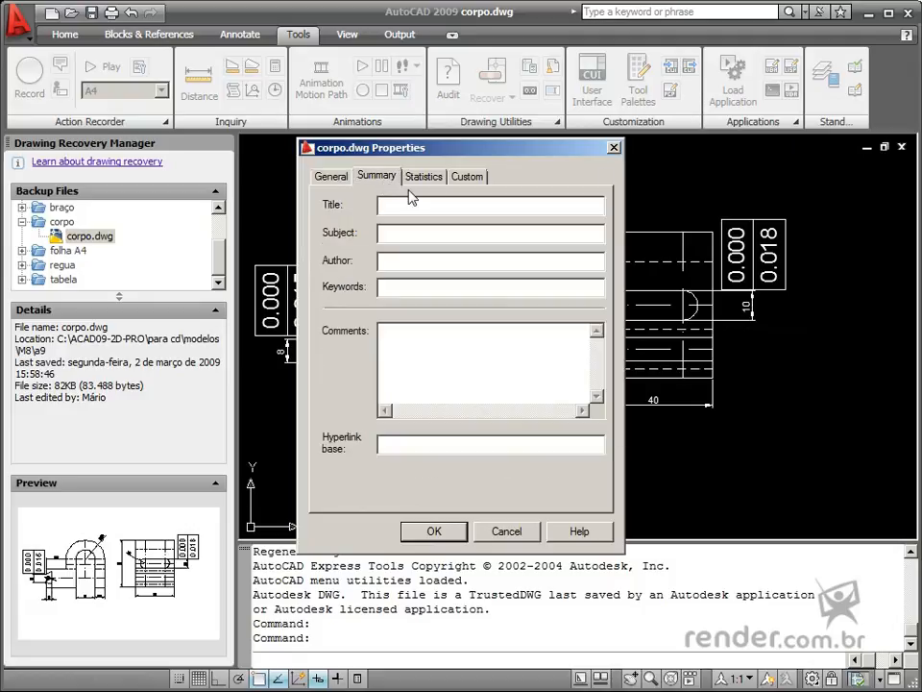
left_click(424, 176)
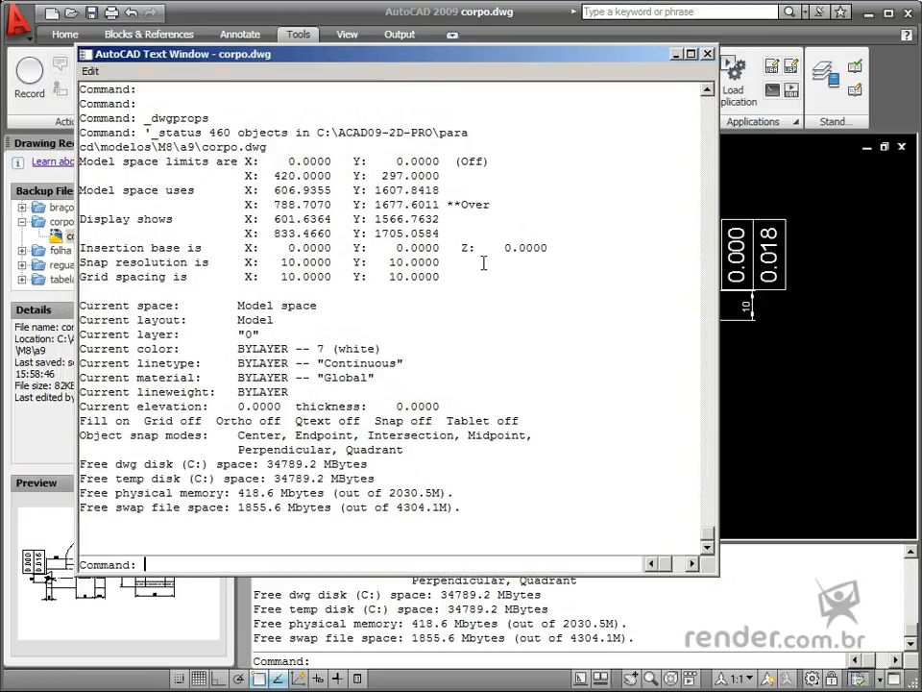
mouse_move(233, 330)
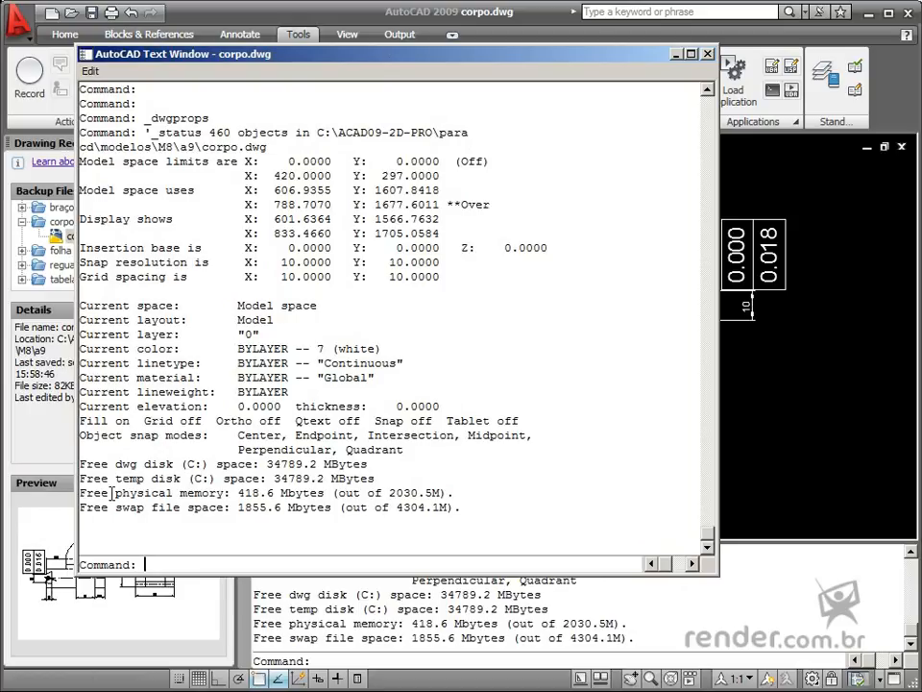
mouse_move(182, 516)
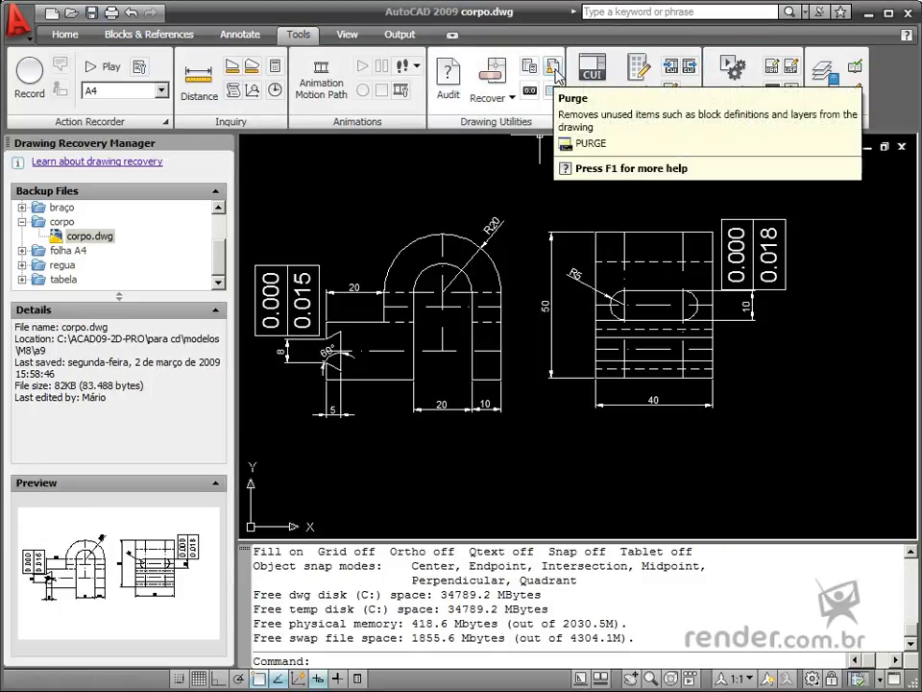
Bring up the Purge window for corpo.dwg listing unused blocks, layers and text styles
left_click(554, 66)
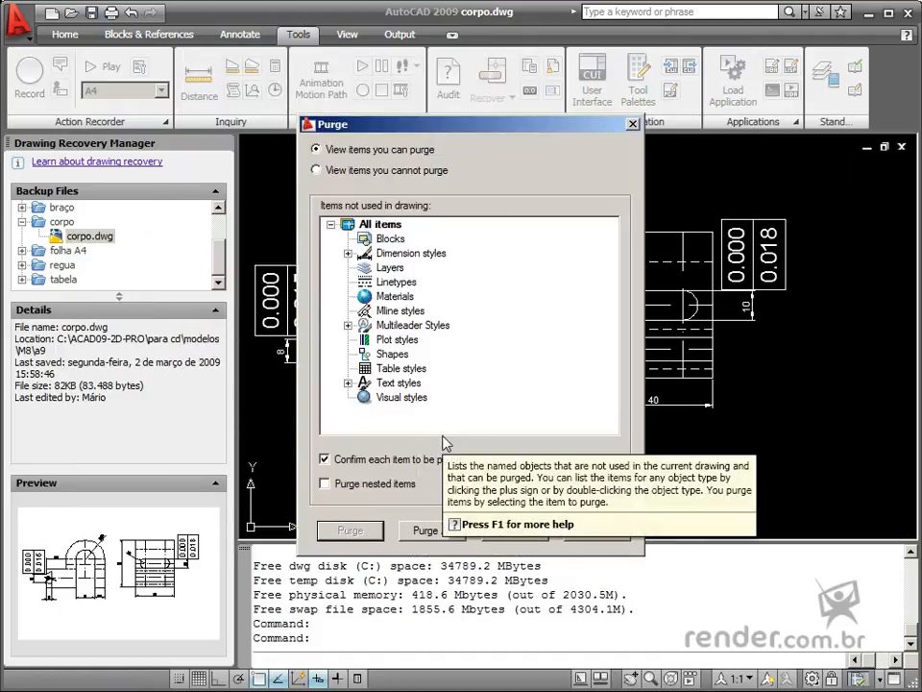
mouse_move(471, 548)
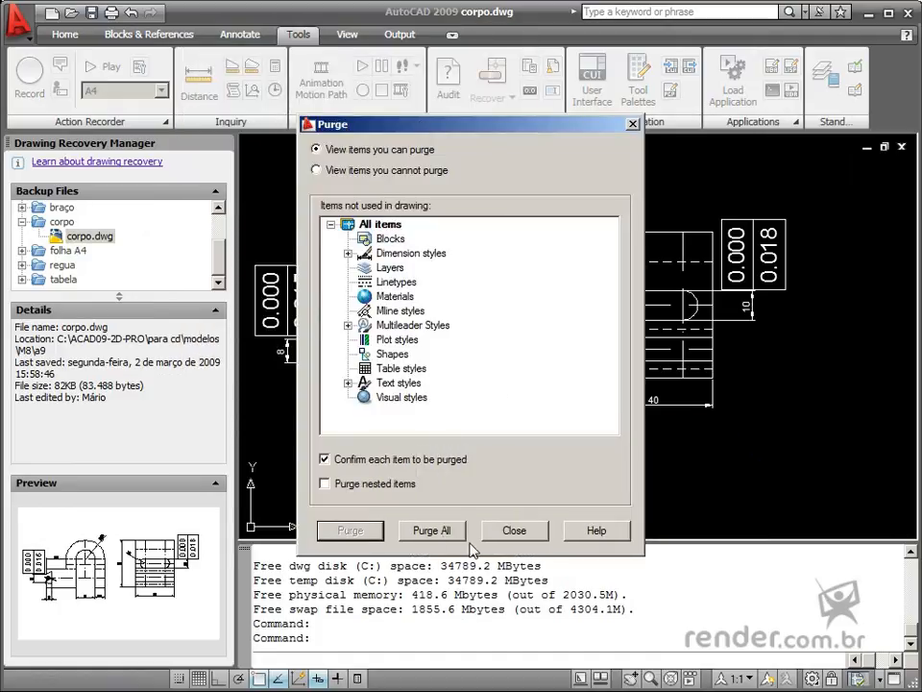
Run Purge All but skip the Annotative dimension and text styles, then close Purge
left_click(350, 530)
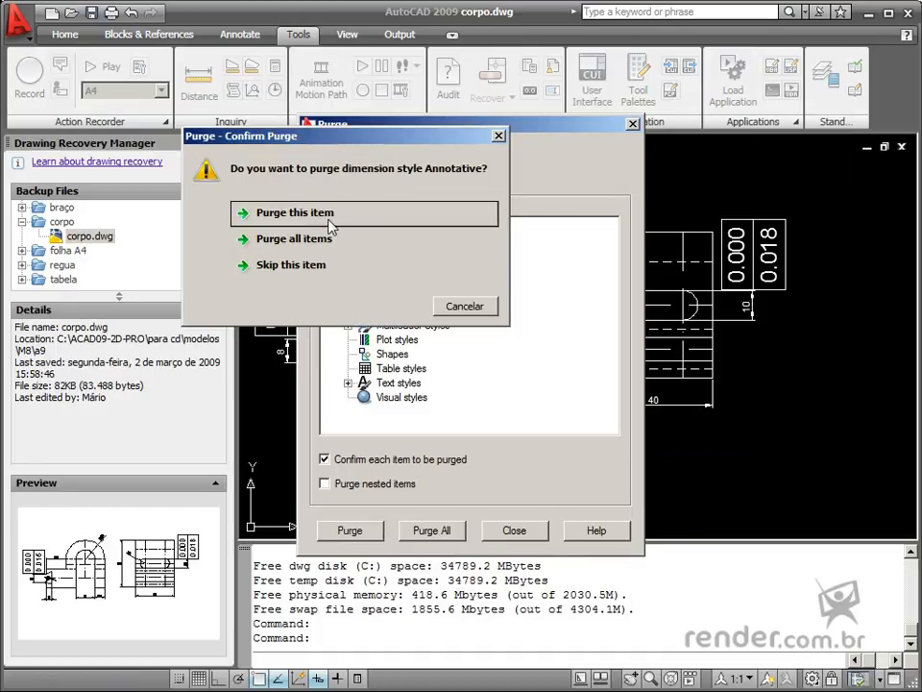
mouse_move(290, 264)
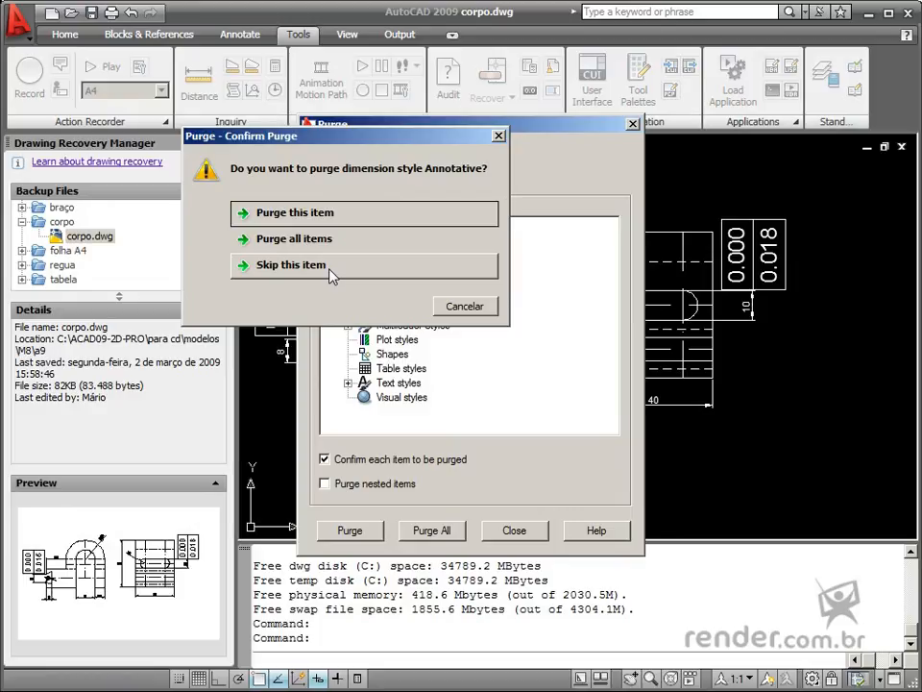
left_click(290, 264)
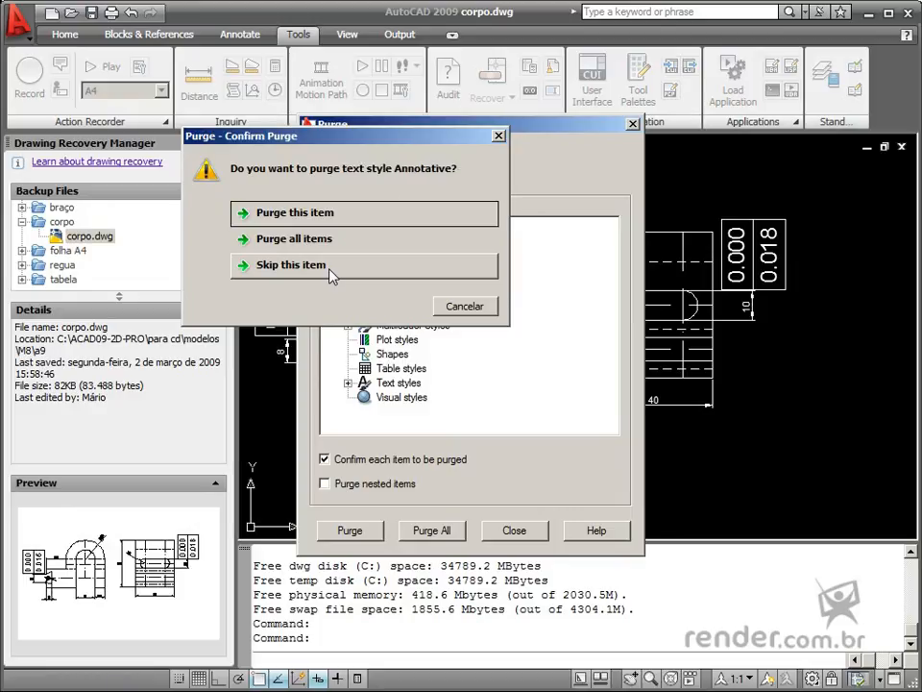
left_click(290, 265)
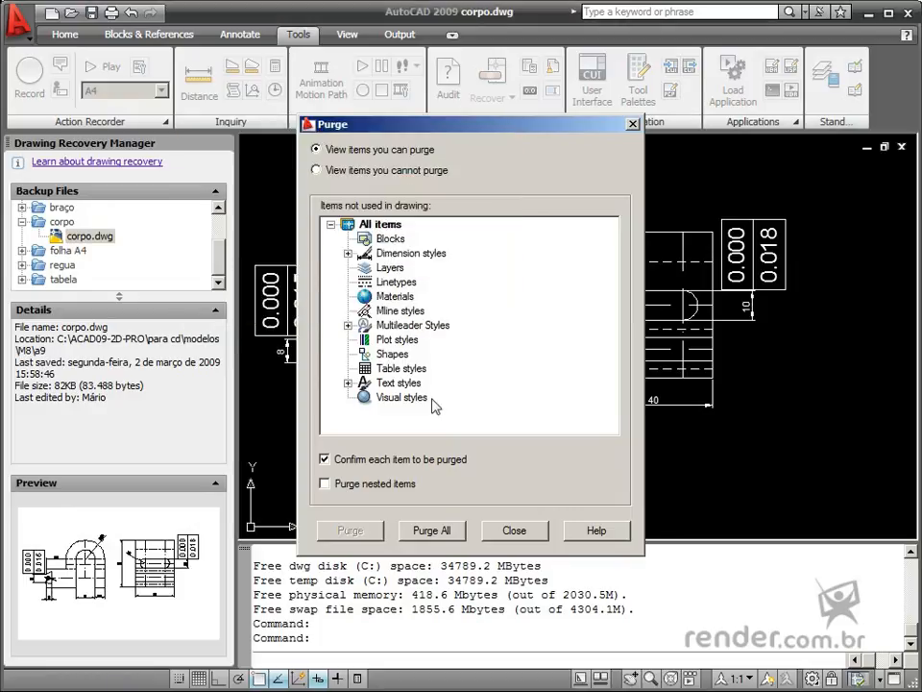
left_click(514, 530)
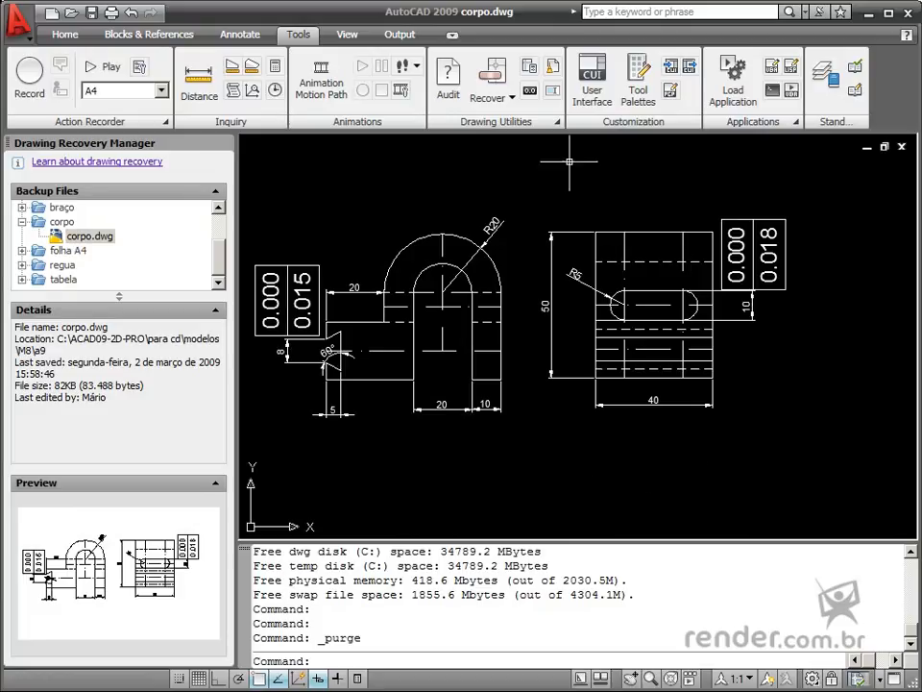
mouse_move(803, 298)
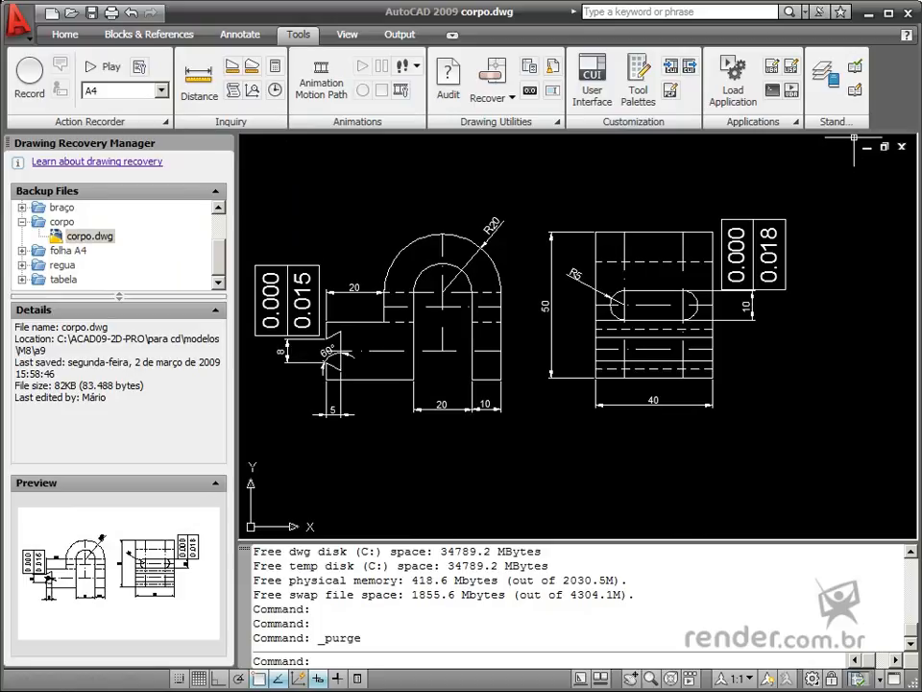
mouse_move(876, 60)
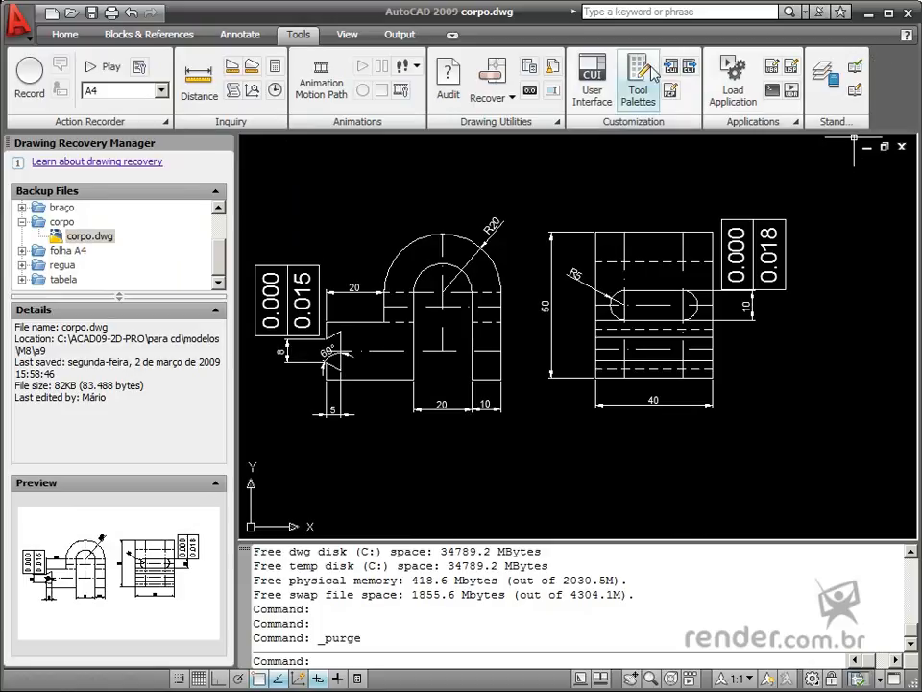
mouse_move(638, 79)
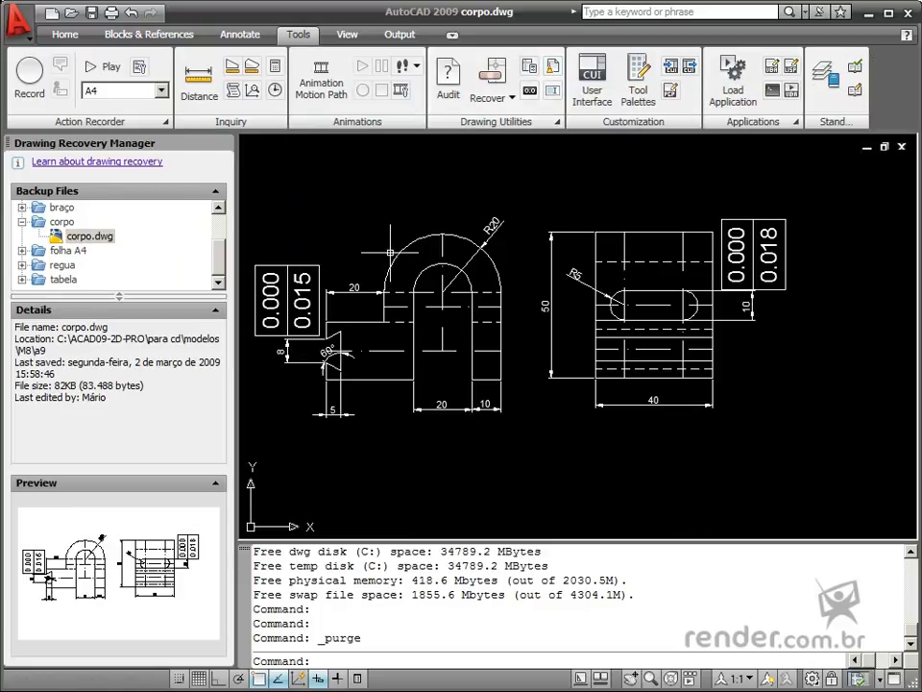